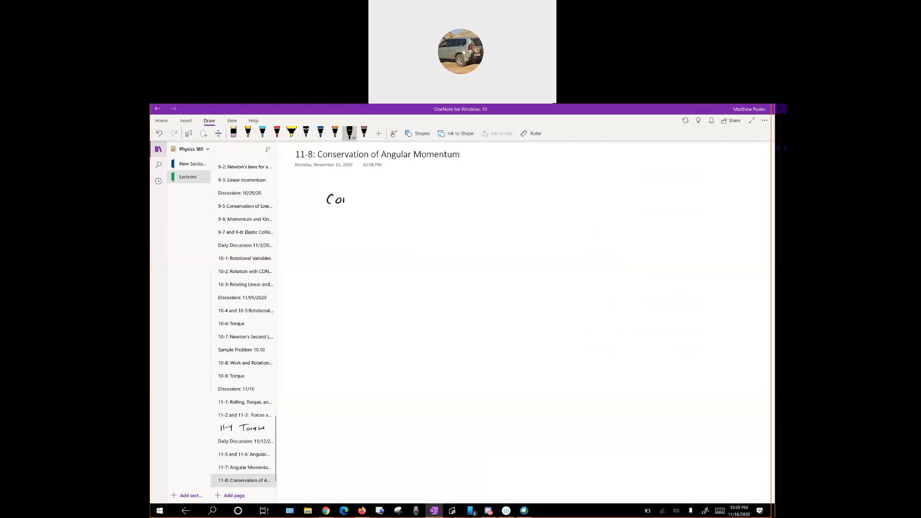
Step: Handwrite '1) Conservation of Energy' at the top of the page
{"action": "left_click_drag", "start_coordinate": [344, 198], "coordinate": [397, 199]}
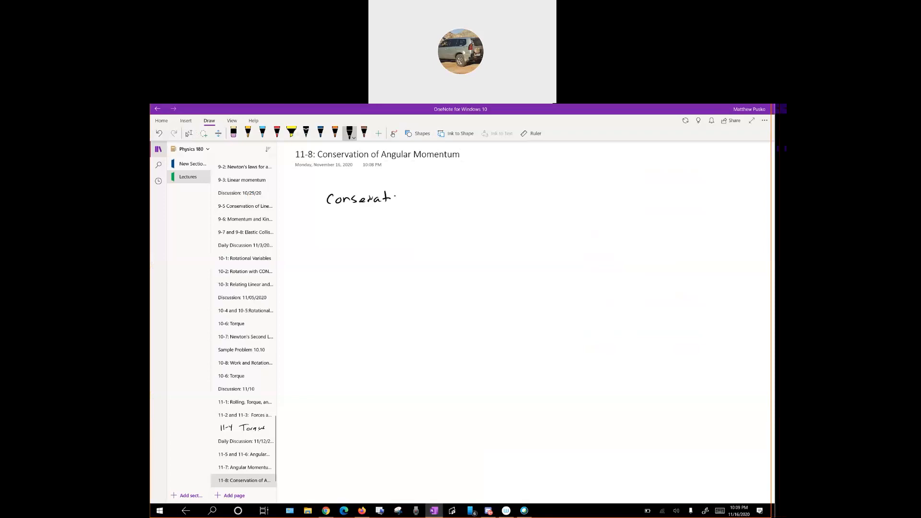
{"action": "left_click_drag", "start_coordinate": [387, 196], "coordinate": [437, 196]}
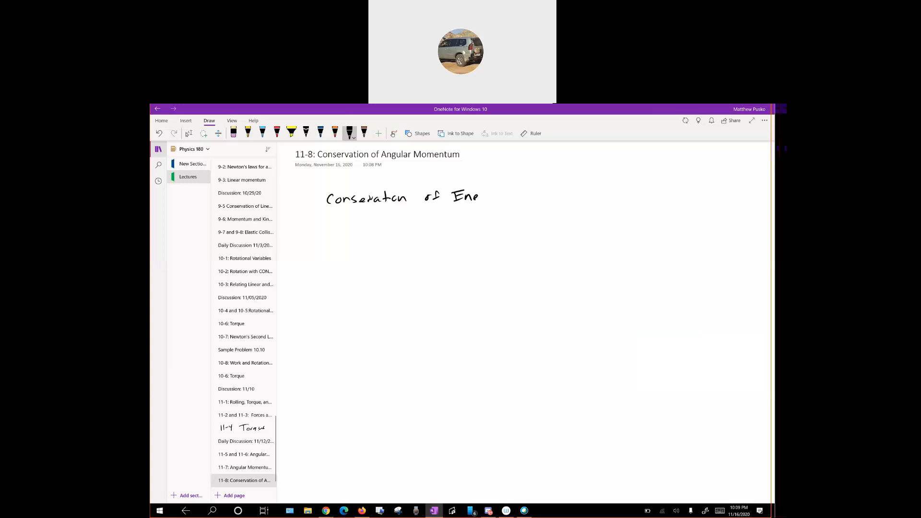
{"action": "left_click_drag", "start_coordinate": [478, 197], "coordinate": [503, 205]}
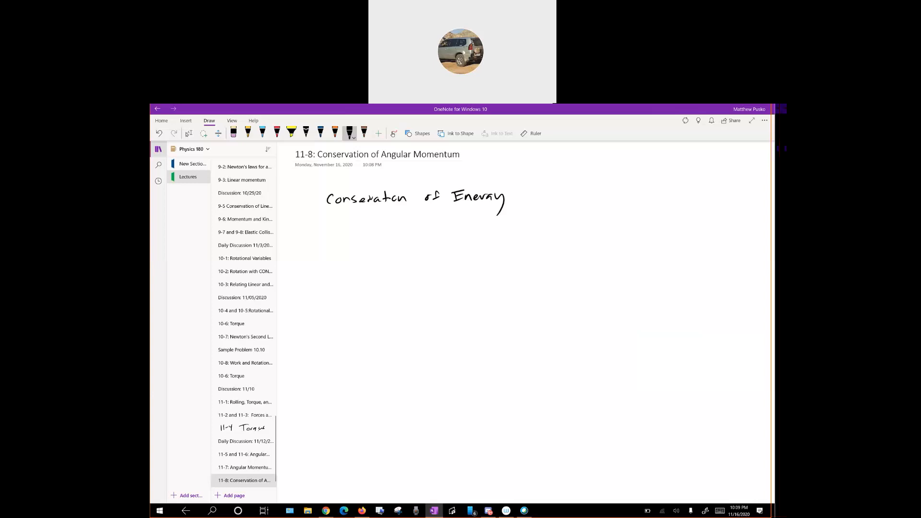
{"action": "left_click_drag", "start_coordinate": [365, 226], "coordinate": [496, 227]}
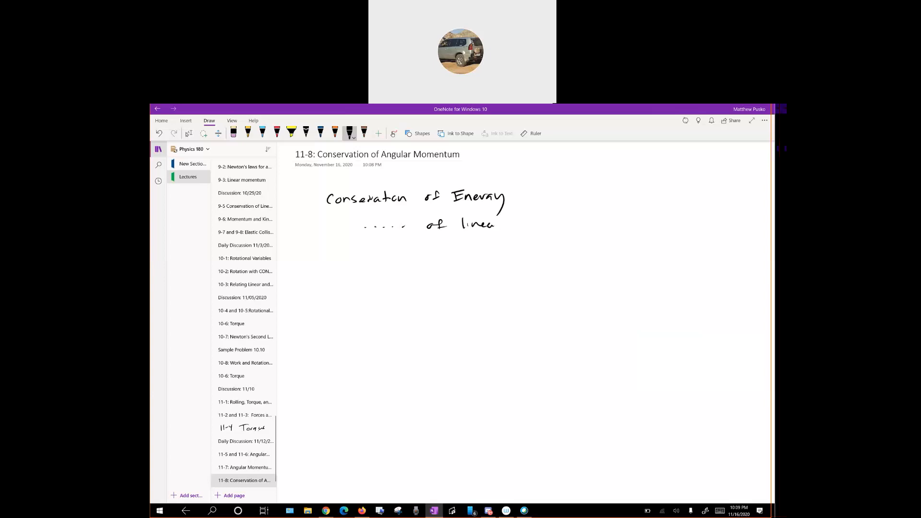
Step: Add '2) … of linear momentum', number both laws, and write the impulse I = FΔt
{"action": "left_click_drag", "start_coordinate": [515, 221], "coordinate": [576, 221]}
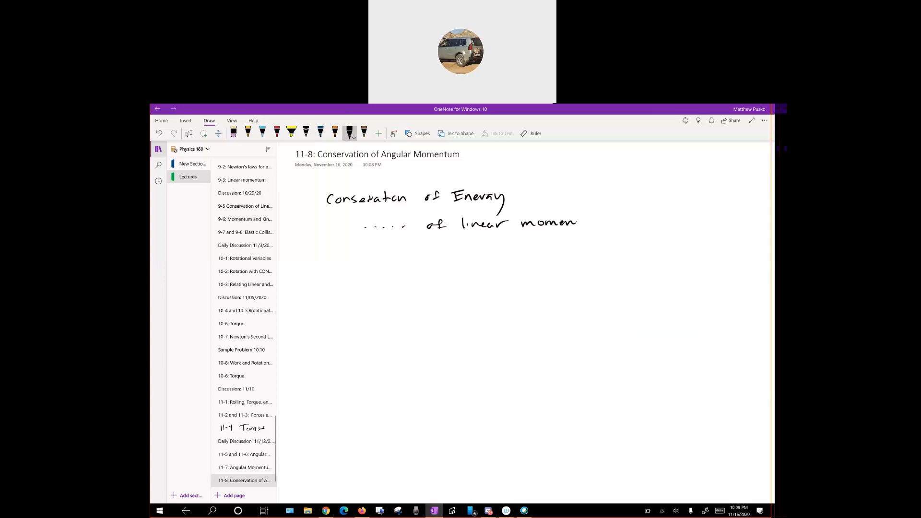
{"action": "left_click_drag", "start_coordinate": [569, 222], "coordinate": [611, 221]}
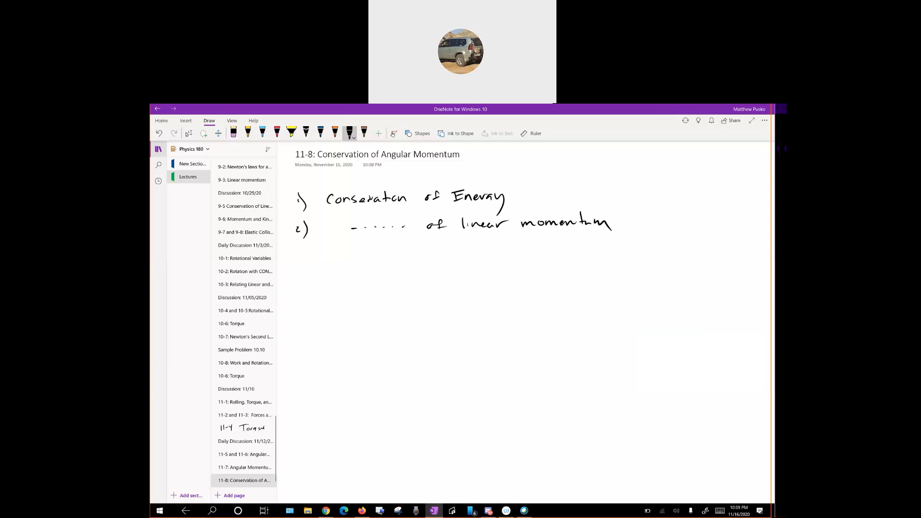
{"action": "left_click_drag", "start_coordinate": [340, 246], "coordinate": [349, 261]}
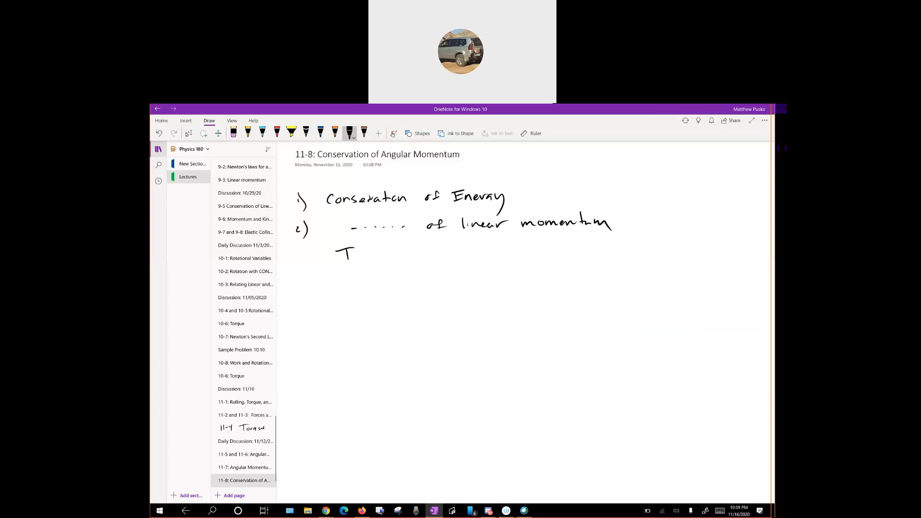
{"action": "left_click_drag", "start_coordinate": [352, 253], "coordinate": [420, 257]}
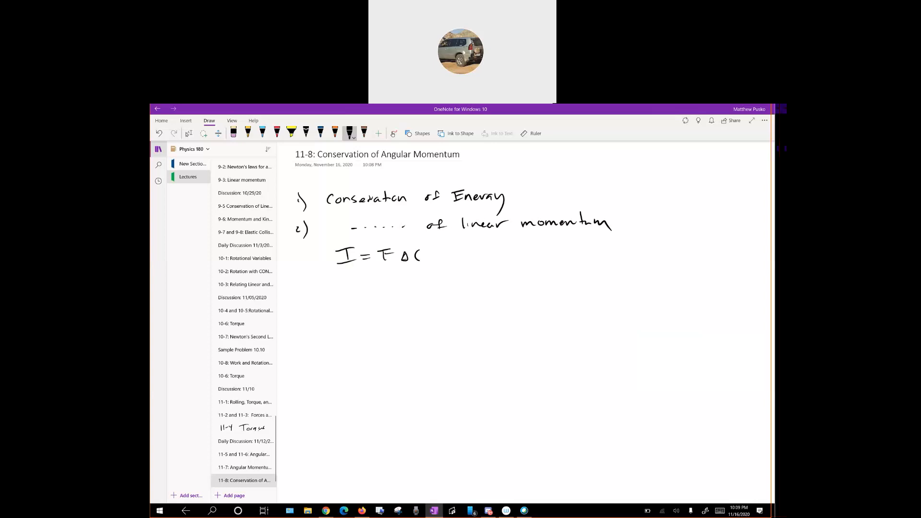
{"action": "left_click_drag", "start_coordinate": [412, 255], "coordinate": [420, 255]}
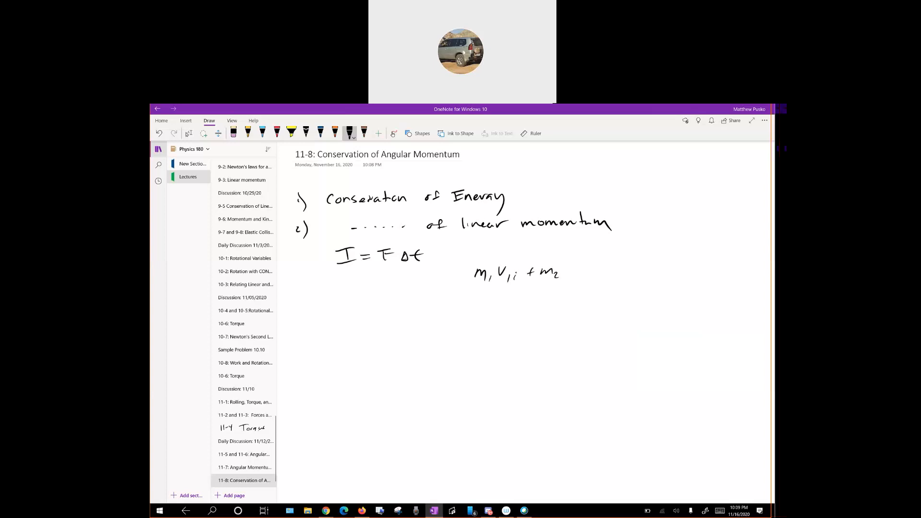
Step: Write m1v1i + m2v2i = m1v1f + m2v2f and circle the initial-momentum side
{"action": "left_click_drag", "start_coordinate": [569, 273], "coordinate": [582, 274]}
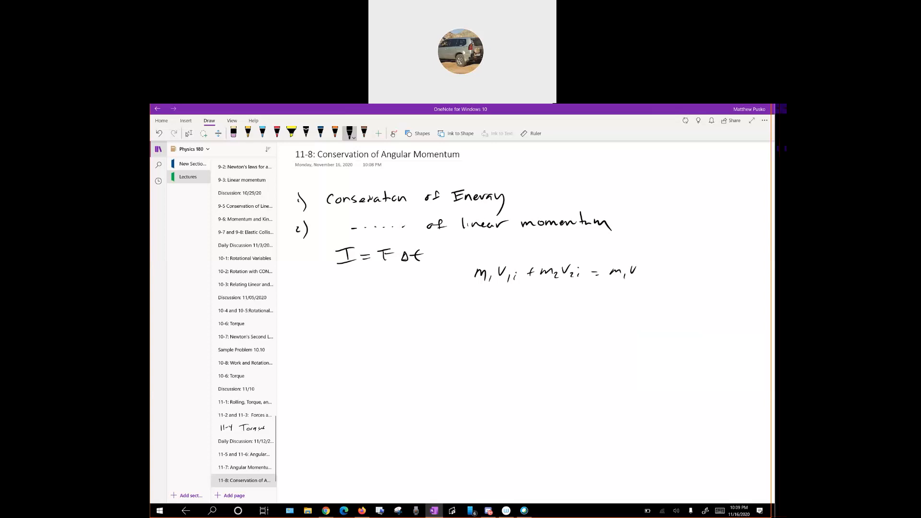
{"action": "left_click_drag", "start_coordinate": [628, 274], "coordinate": [700, 273]}
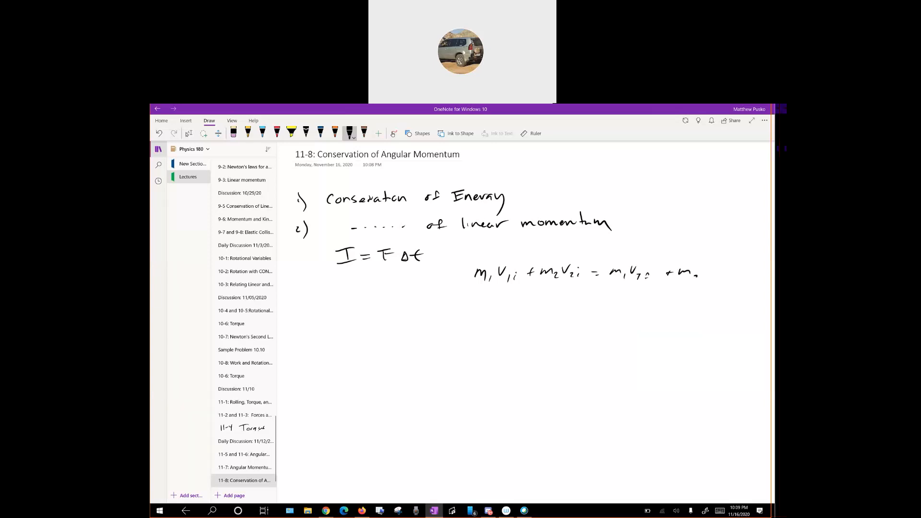
{"action": "type", "text": "v₂f"}
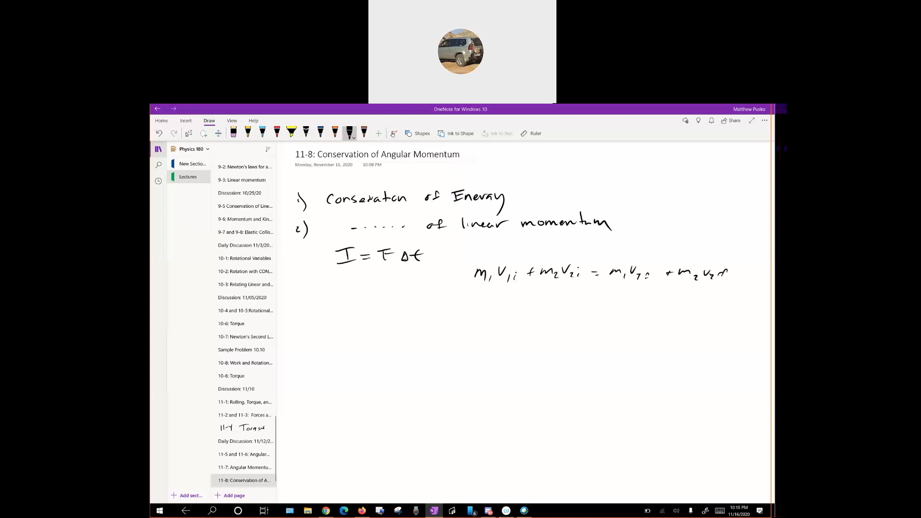
{"action": "left_click_drag", "start_coordinate": [475, 264], "coordinate": [564, 282]}
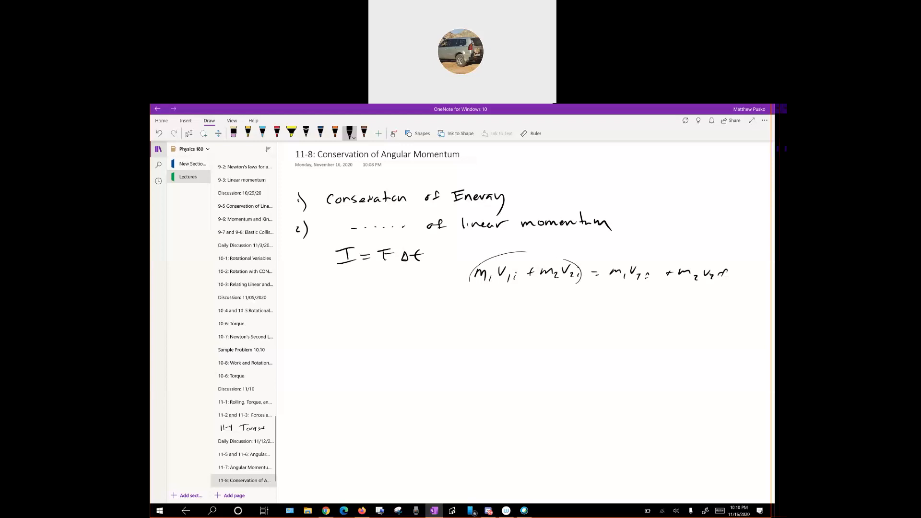
{"action": "left_click_drag", "start_coordinate": [611, 293], "coordinate": [699, 317]}
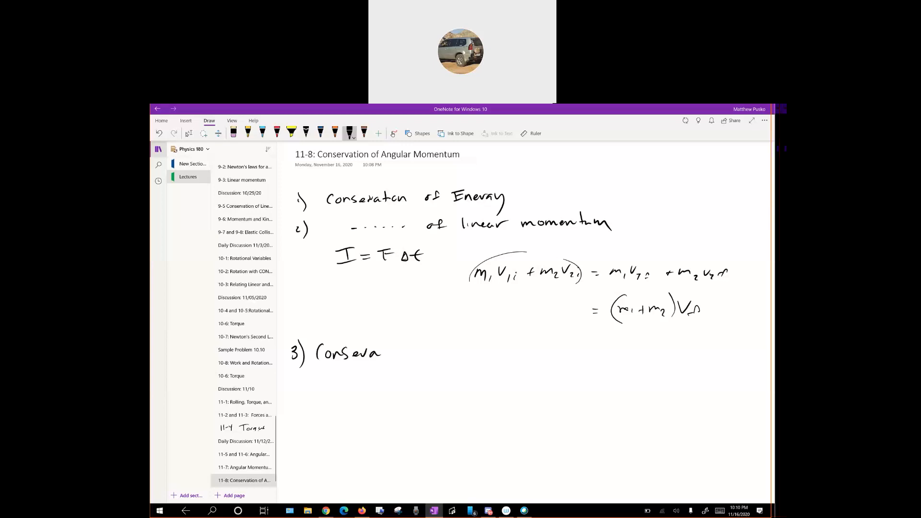
Step: Handwrite the heading '3) Conservation of angular Momentum' below the equations
{"action": "left_click_drag", "start_coordinate": [388, 352], "coordinate": [464, 352]}
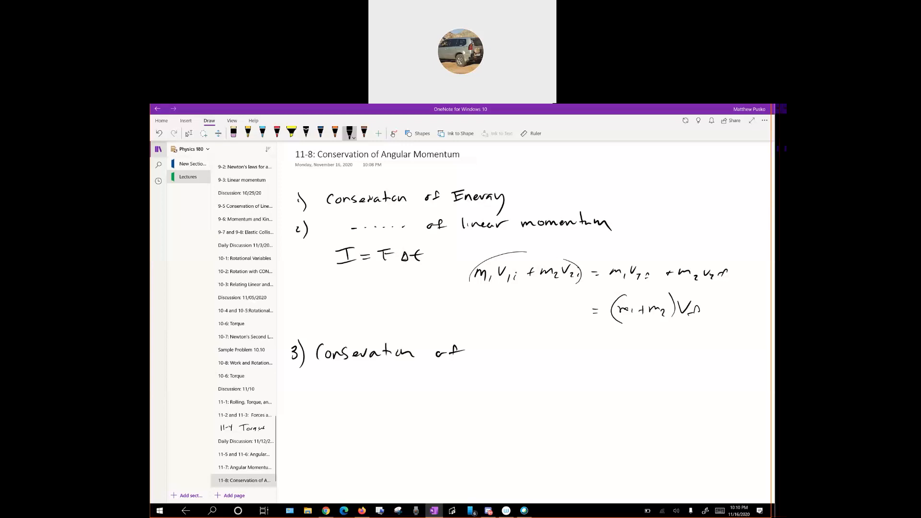
{"action": "left_click_drag", "start_coordinate": [487, 349], "coordinate": [540, 357]}
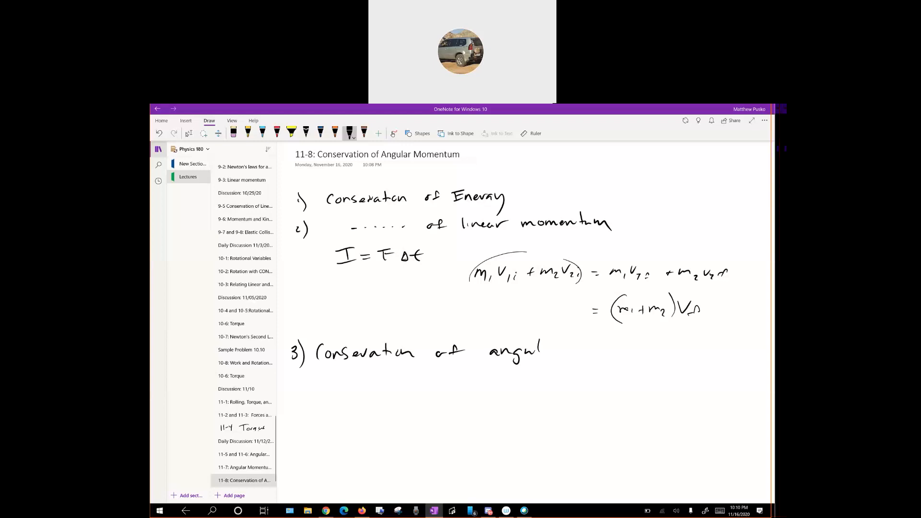
{"action": "left_click_drag", "start_coordinate": [540, 349], "coordinate": [617, 349]}
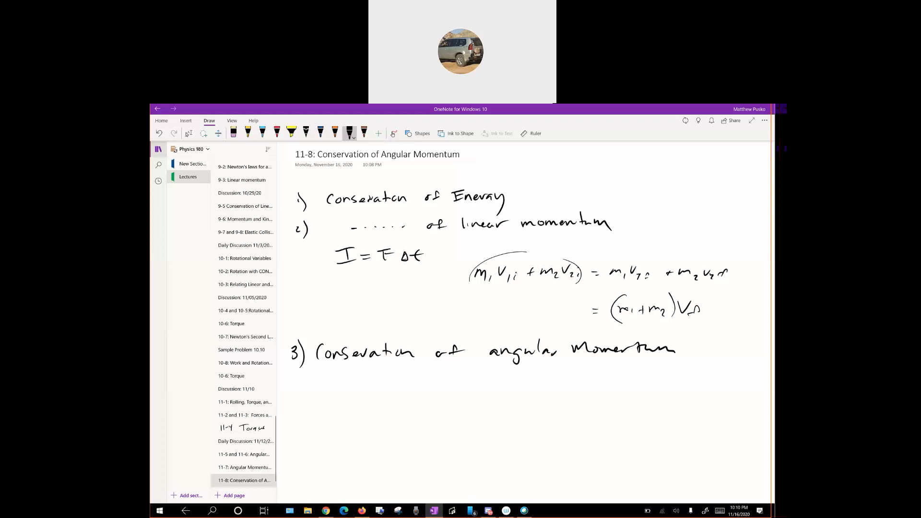
{"action": "left_click_drag", "start_coordinate": [288, 261], "coordinate": [305, 258]}
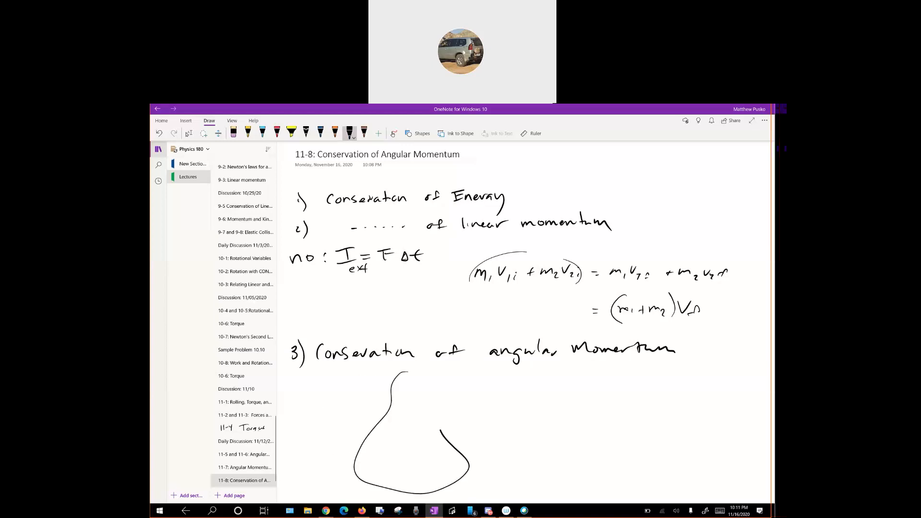
Step: Draw a vertical axis through the spinning-body sketch
{"action": "left_click_drag", "start_coordinate": [410, 356], "coordinate": [405, 499]}
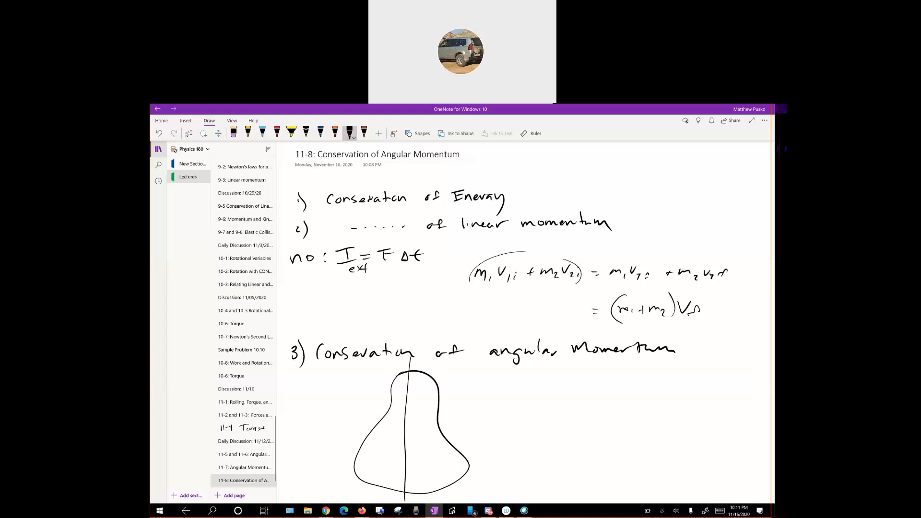
{"action": "scroll", "scroll_direction": "down", "scroll_amount": 3}
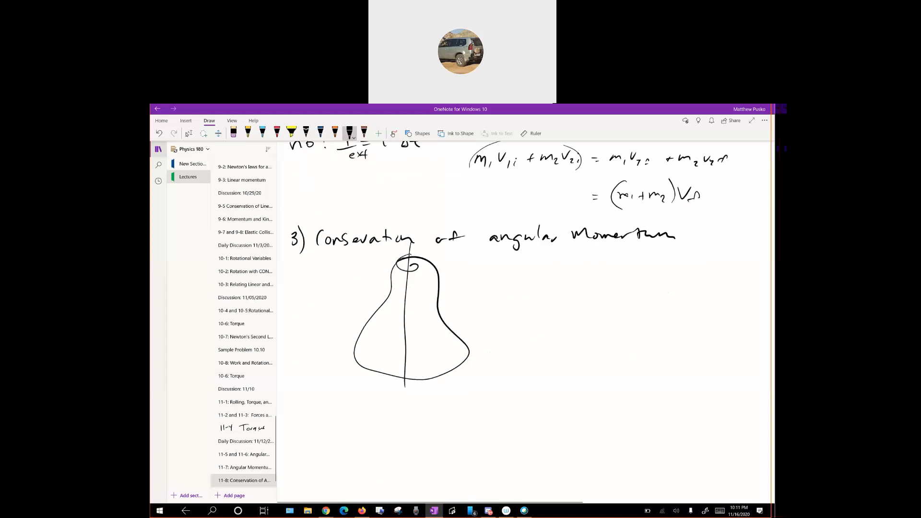
{"action": "left_click", "coordinate": [188, 133]}
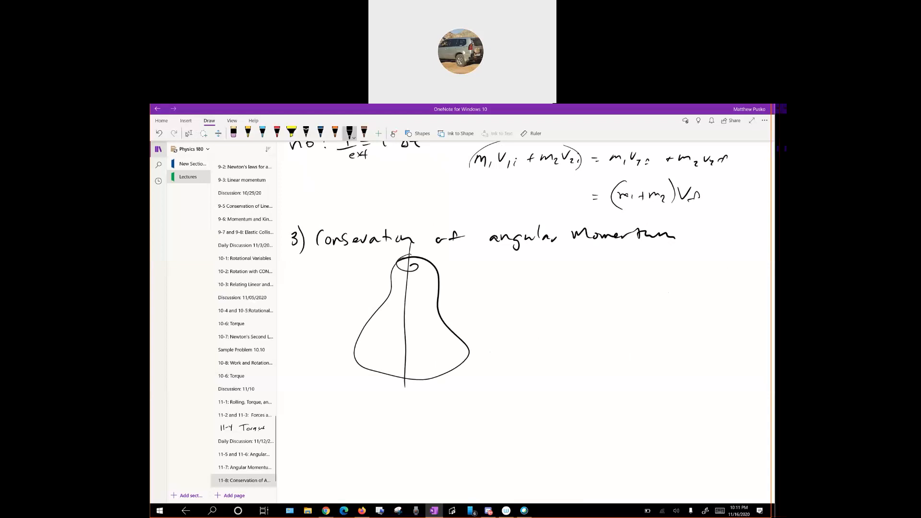
Step: Add force arrows labelled F, the radius r and the angular speed ω to the sketch
{"action": "left_click_drag", "start_coordinate": [438, 423], "coordinate": [465, 358]}
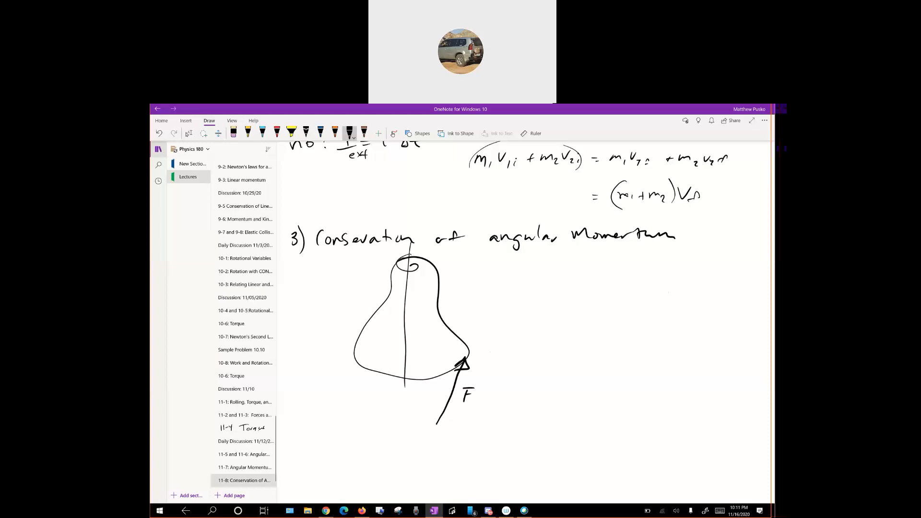
{"action": "left_click_drag", "start_coordinate": [399, 351], "coordinate": [467, 357]}
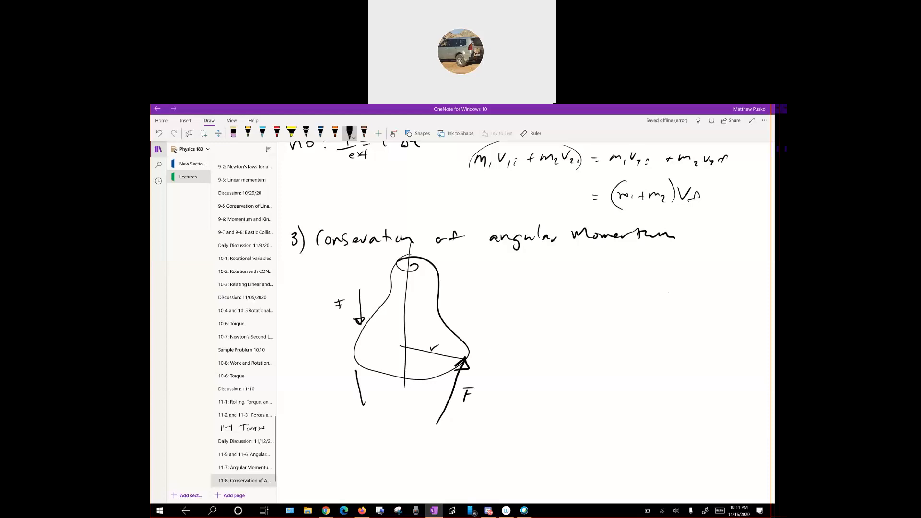
{"action": "left_click_drag", "start_coordinate": [365, 405], "coordinate": [344, 370]}
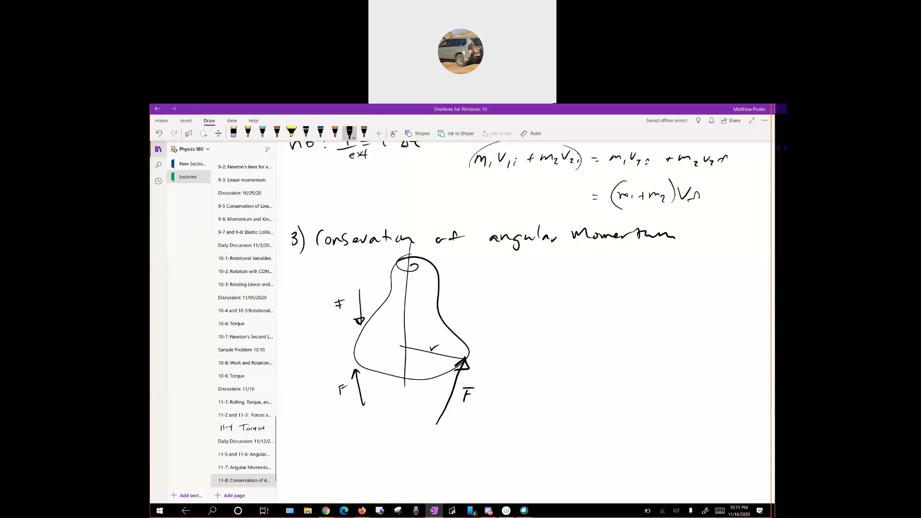
{"action": "type", "text": "ω"}
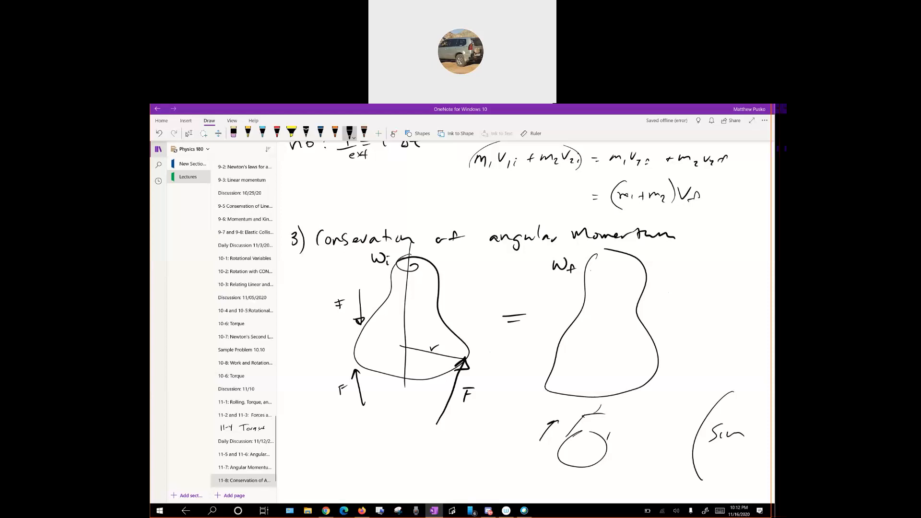
Step: Write an underlined label by the small circle and draw a long arrow toward the heading
{"action": "left_click_drag", "start_coordinate": [672, 437], "coordinate": [611, 440]}
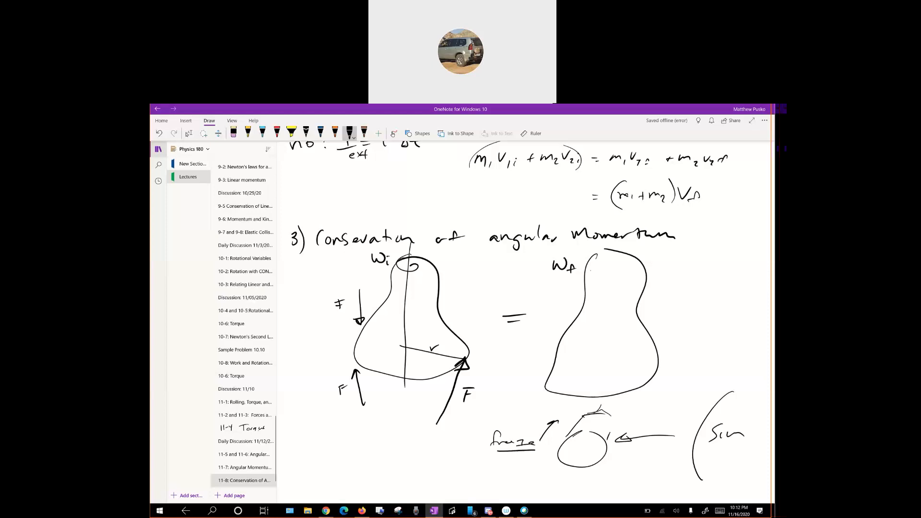
{"action": "left_click_drag", "start_coordinate": [593, 428], "coordinate": [714, 229]}
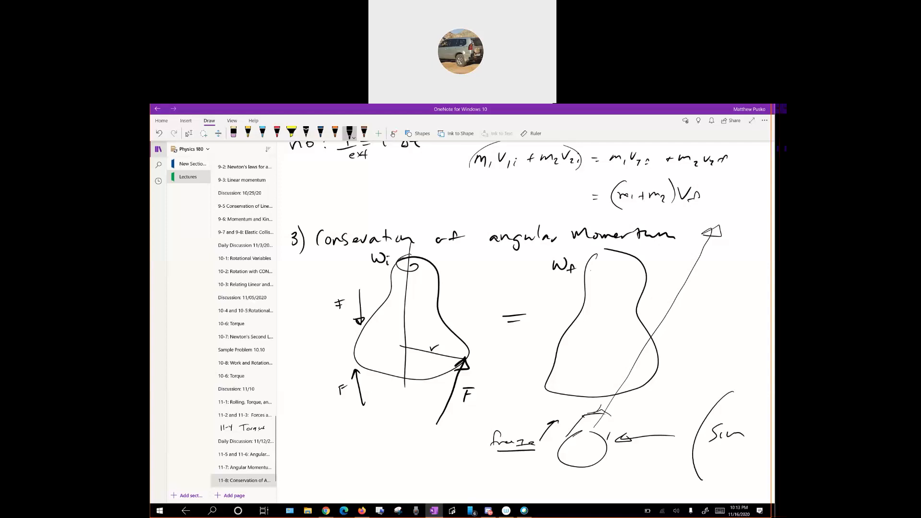
{"action": "scroll", "scroll_direction": "down", "scroll_amount": 3}
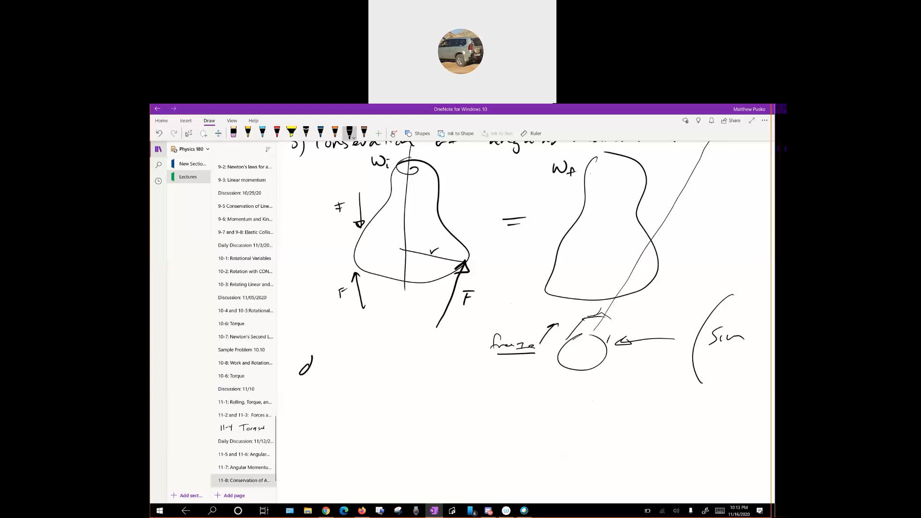
Step: Write dL/dt = 0 and 'L = constant' below the sketches
{"action": "left_click_drag", "start_coordinate": [317, 361], "coordinate": [329, 385]}
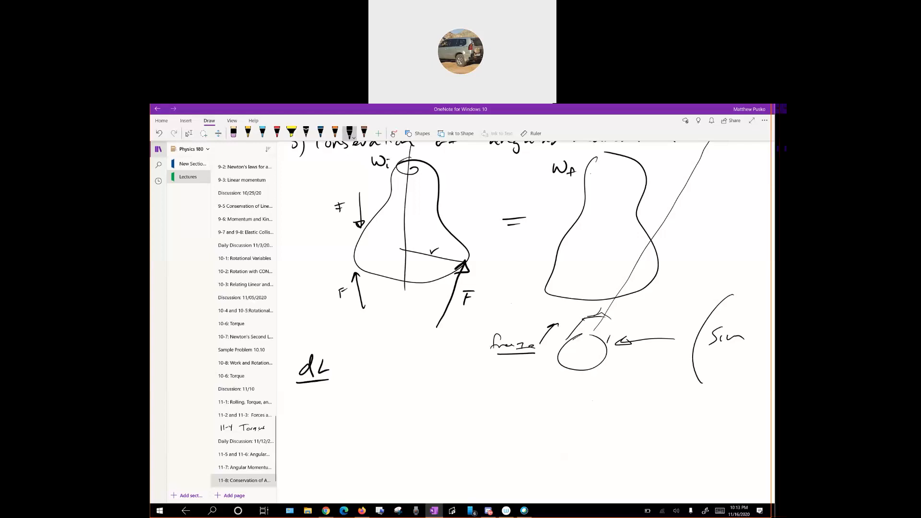
{"action": "left_click_drag", "start_coordinate": [297, 391], "coordinate": [320, 393]}
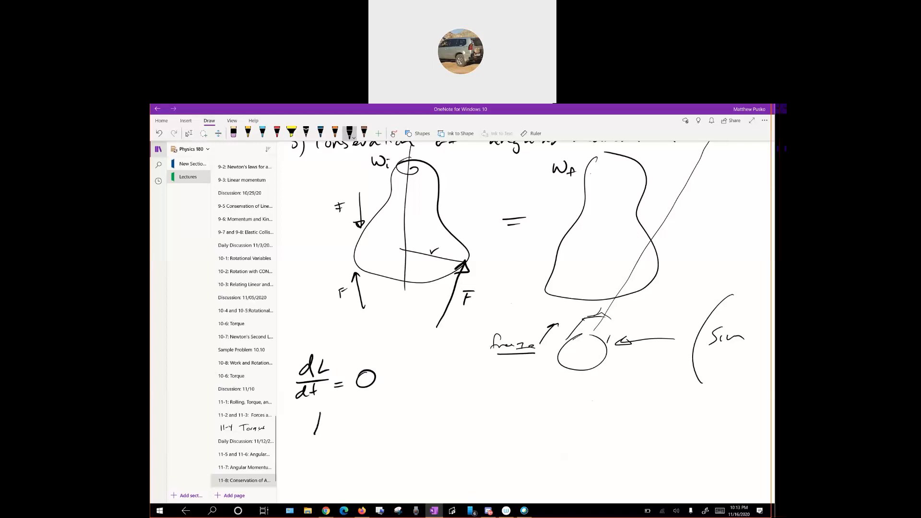
{"action": "left_click_drag", "start_coordinate": [318, 423], "coordinate": [329, 428]}
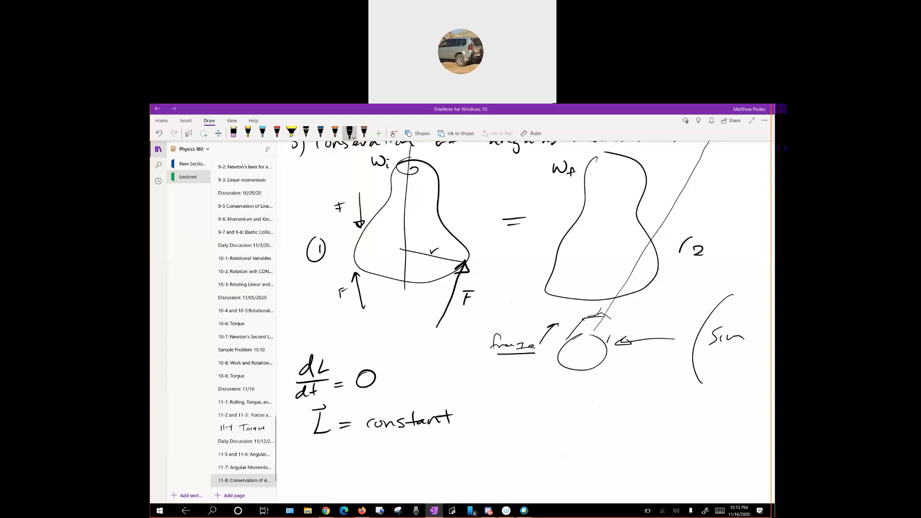
Step: Label the two body sketches with circled 1 and 2
{"action": "left_click_drag", "start_coordinate": [681, 247], "coordinate": [717, 246]}
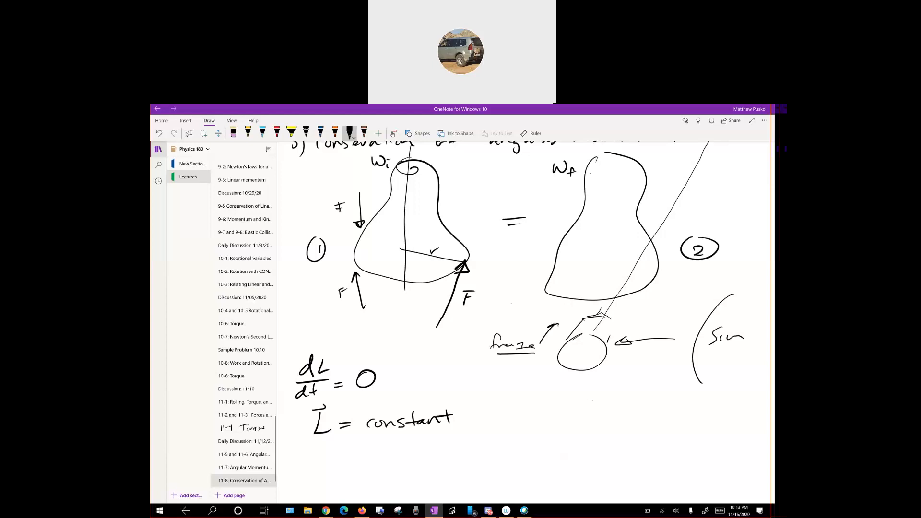
{"action": "left_click_drag", "start_coordinate": [388, 185], "coordinate": [446, 161]}
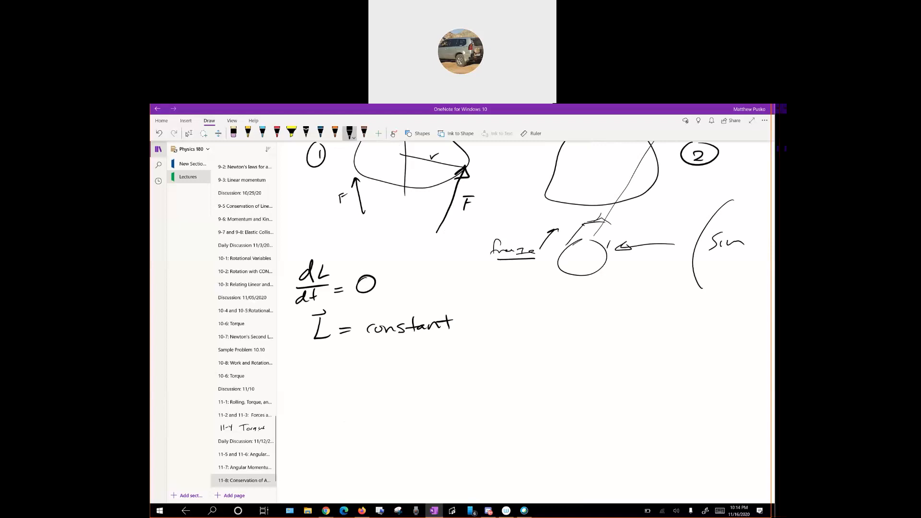
Step: Ink 'no external torque (τnet = dL/dt = 0)'
{"action": "left_click_drag", "start_coordinate": [310, 379], "coordinate": [335, 376]}
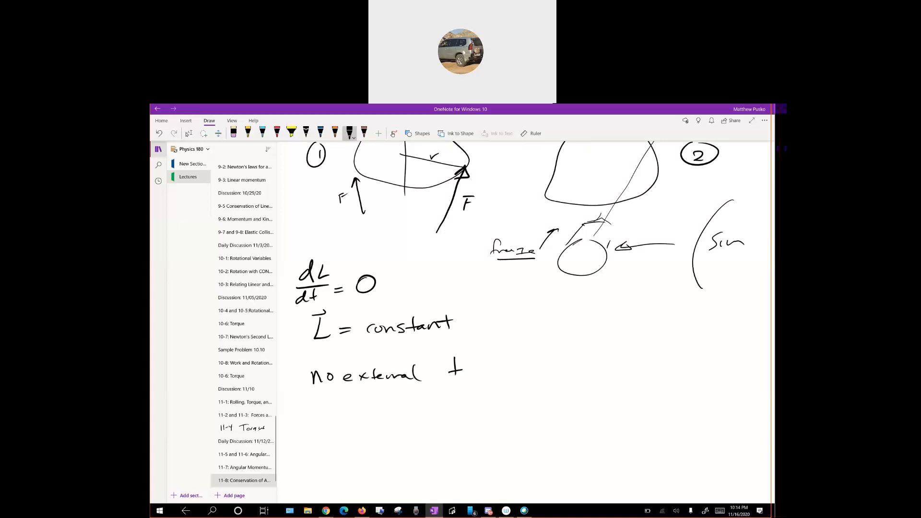
{"action": "left_click_drag", "start_coordinate": [451, 371], "coordinate": [512, 373]}
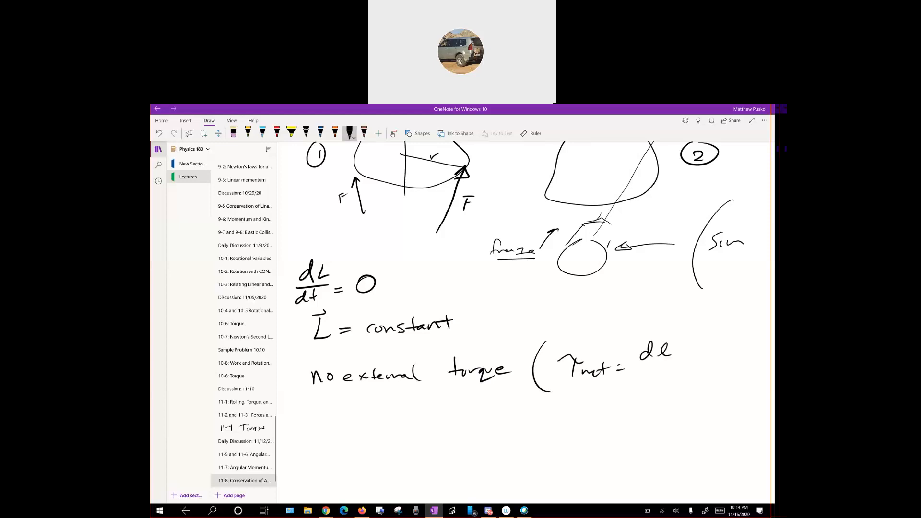
{"action": "left_click_drag", "start_coordinate": [645, 361], "coordinate": [660, 388]}
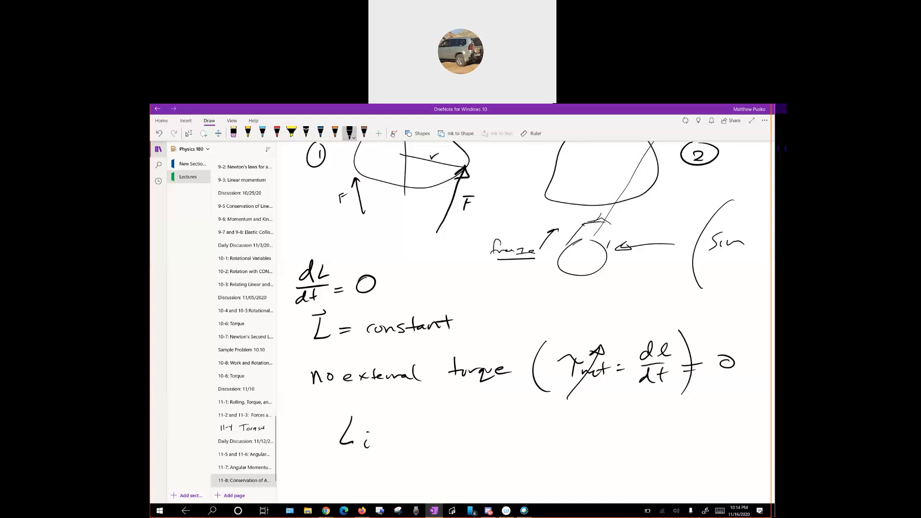
Step: Write Li = Lf with vector arrows and note p = linear, L = angular
{"action": "left_click_drag", "start_coordinate": [340, 412], "coordinate": [360, 406]}
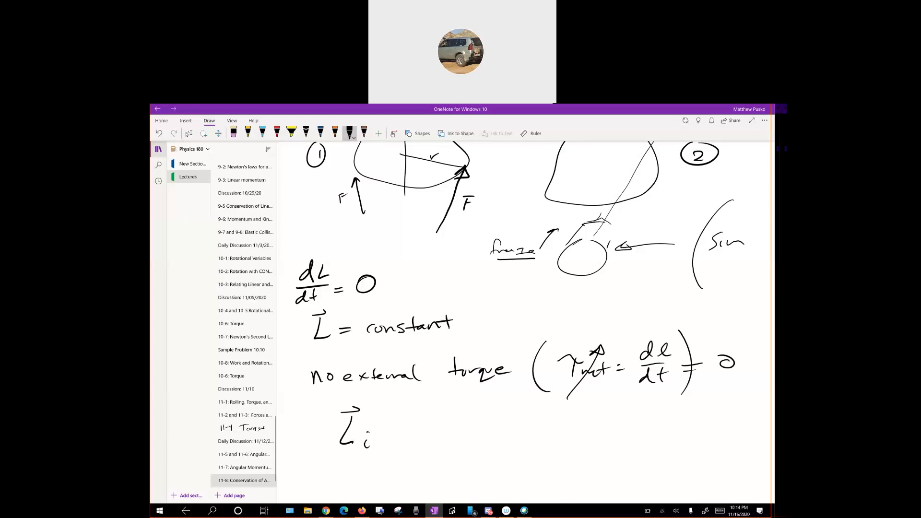
{"action": "left_click_drag", "start_coordinate": [382, 434], "coordinate": [451, 434]}
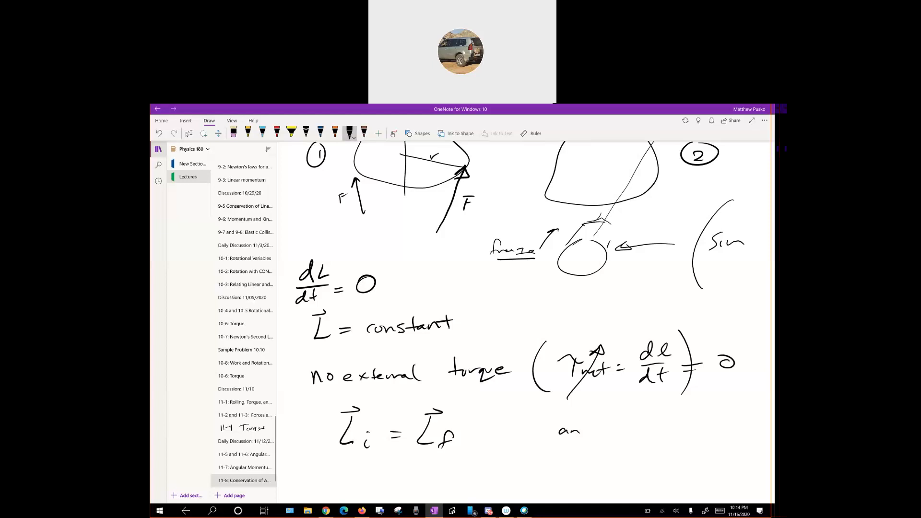
{"action": "left_click_drag", "start_coordinate": [570, 428], "coordinate": [611, 429]}
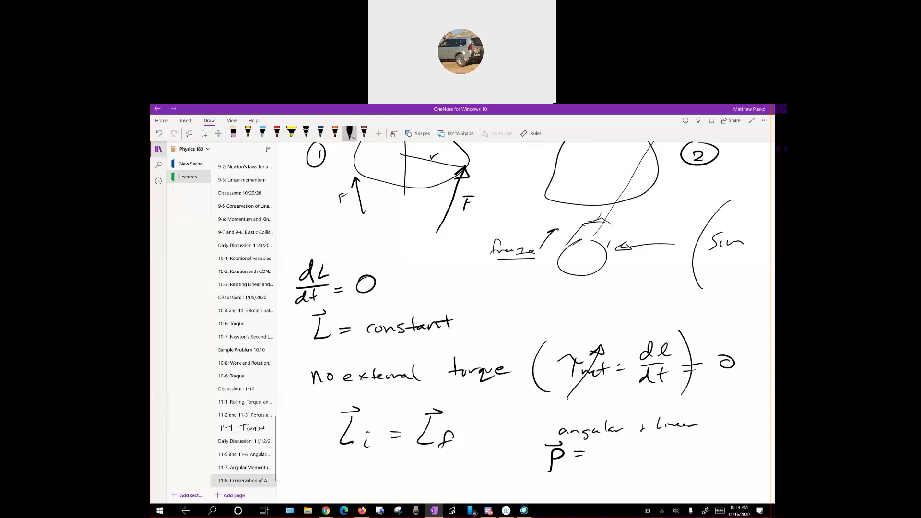
{"action": "type", "text": "linear"}
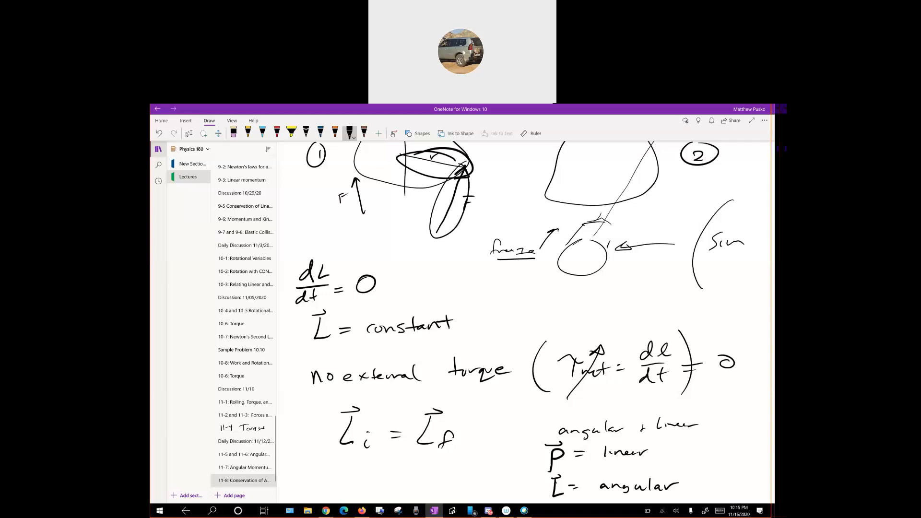
Step: Write Iiωi = Ifωf beneath Li = Lf
{"action": "scroll", "scroll_direction": "down", "scroll_amount": 3}
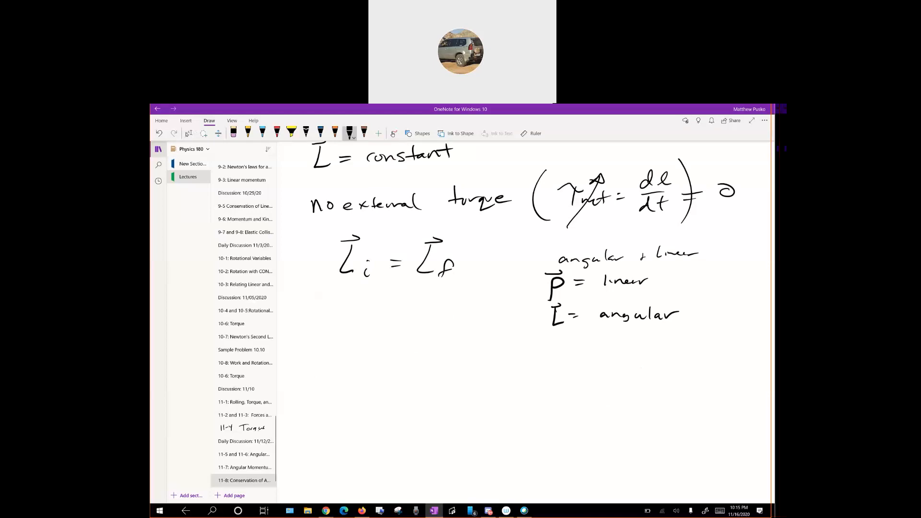
{"action": "left_click_drag", "start_coordinate": [308, 299], "coordinate": [350, 314]}
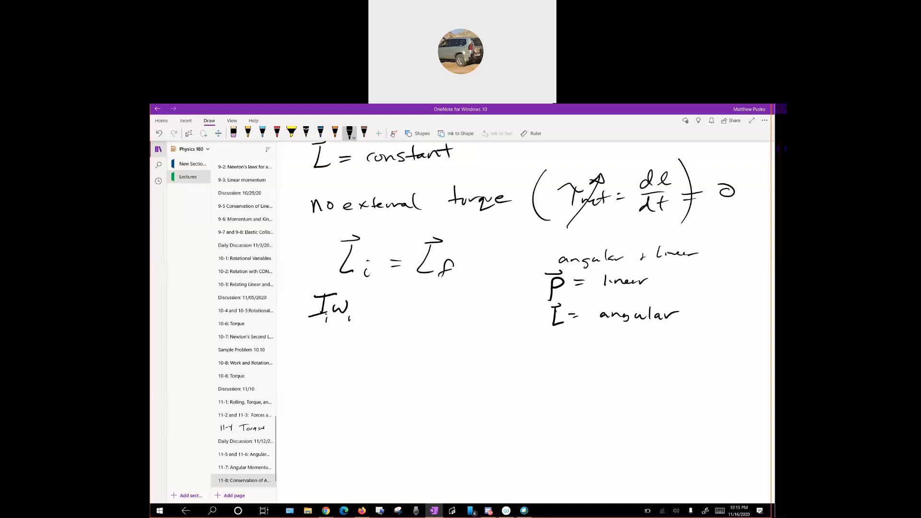
{"action": "left_click_drag", "start_coordinate": [368, 308], "coordinate": [420, 305]}
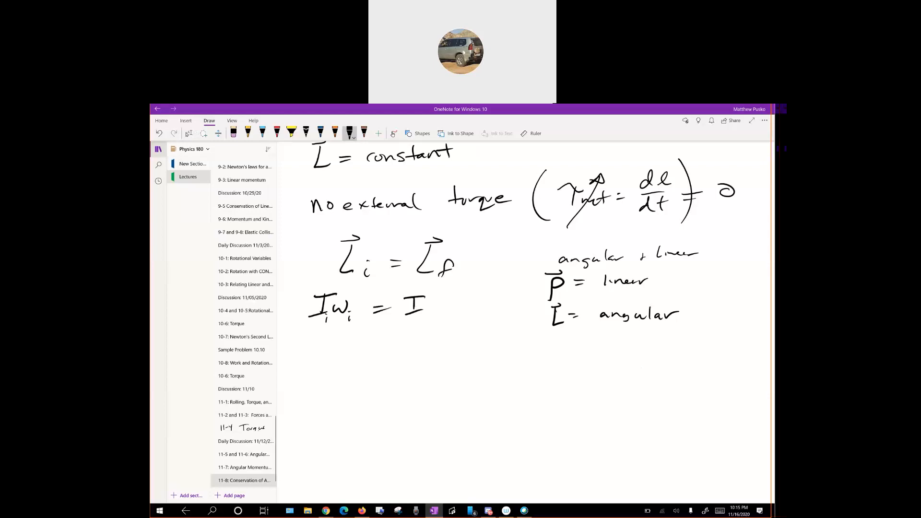
{"action": "left_click_drag", "start_coordinate": [423, 305], "coordinate": [464, 305]}
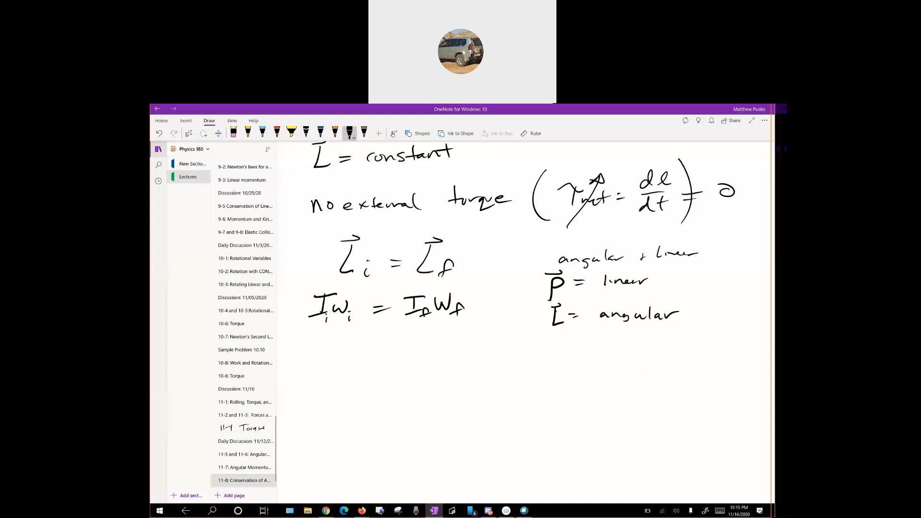
{"action": "mouse_move", "coordinate": [685, 120]}
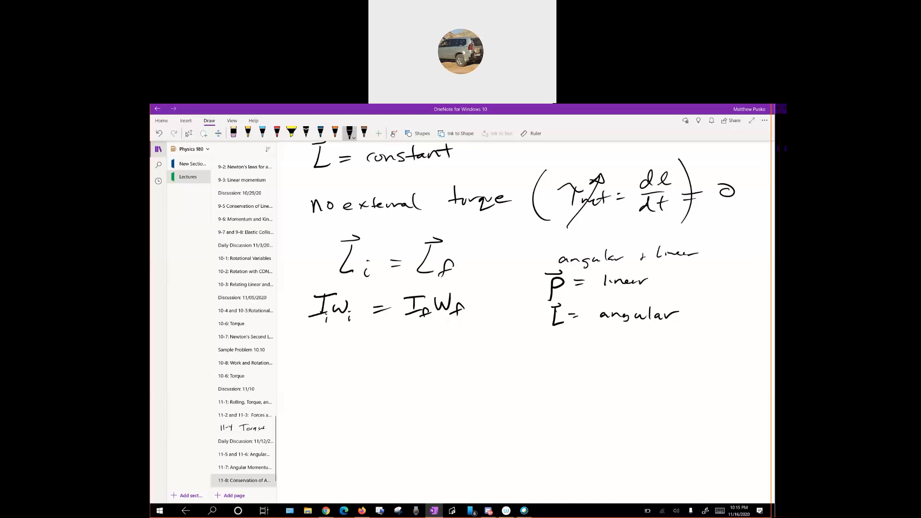
Step: Circle the angular speed ωi and begin the skater figure's head
{"action": "left_click_drag", "start_coordinate": [344, 297], "coordinate": [343, 320]}
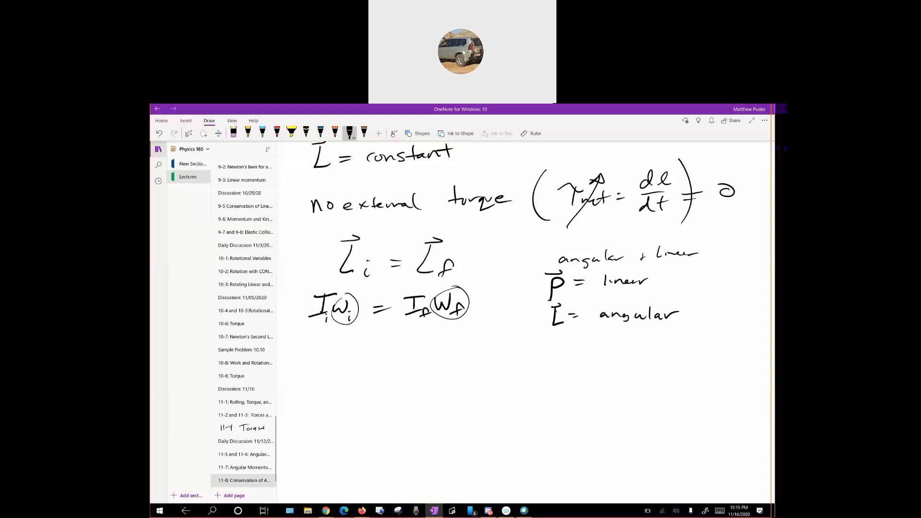
{"action": "left_click_drag", "start_coordinate": [610, 346], "coordinate": [595, 464]}
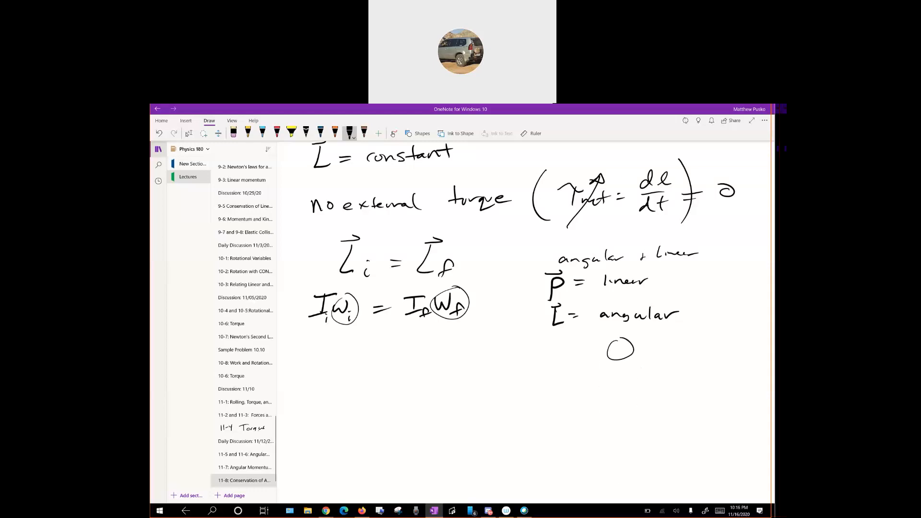
Step: Sketch the stick-figure skater with spin arrow ωi, note ωf > ωi, mark If and write 'rmv'
{"action": "left_click_drag", "start_coordinate": [617, 358], "coordinate": [617, 461]}
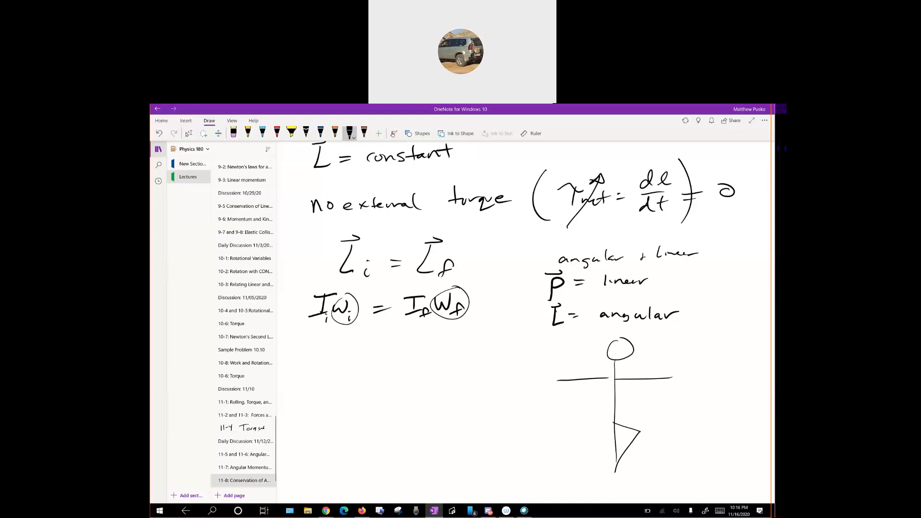
{"action": "left_click_drag", "start_coordinate": [611, 327], "coordinate": [578, 352]}
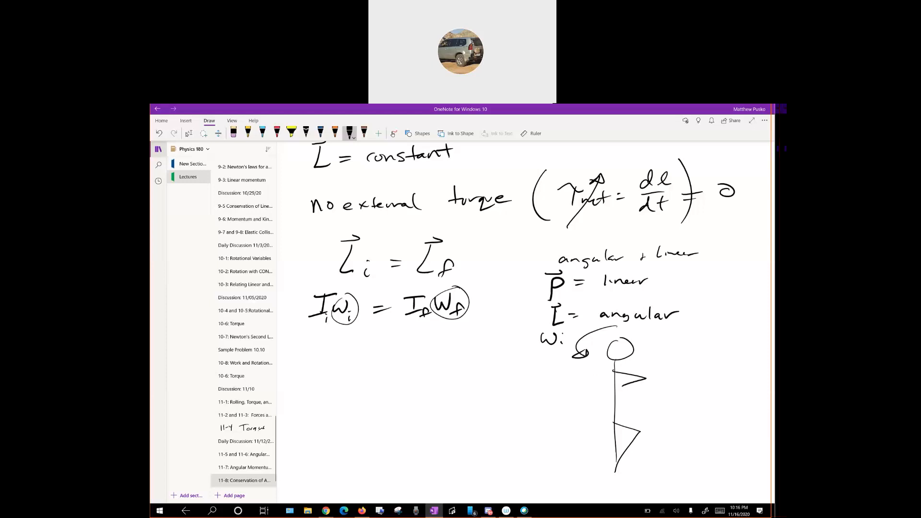
{"action": "left_click_drag", "start_coordinate": [582, 388], "coordinate": [646, 376]}
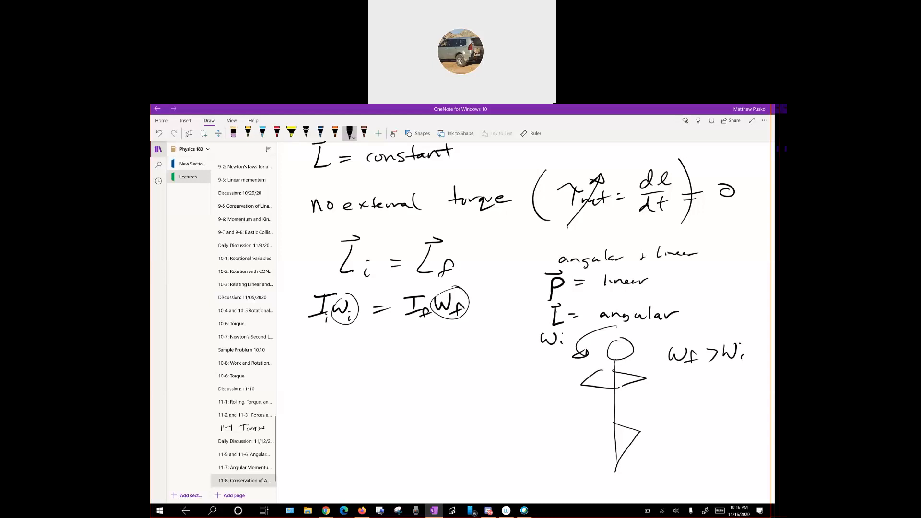
{"action": "left_click_drag", "start_coordinate": [417, 349], "coordinate": [417, 323]}
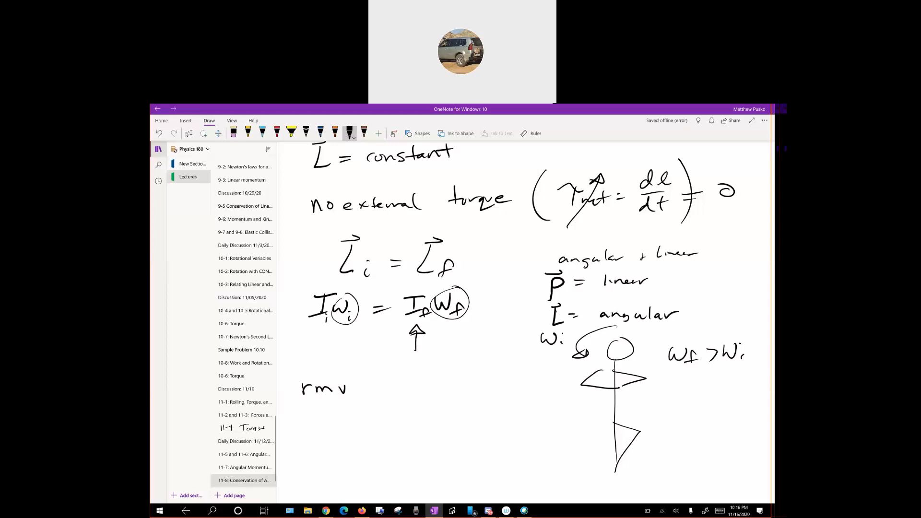
Step: Complete rmv = rmv and draw orange radii ri and rf noting ri > rf
{"action": "left_click_drag", "start_coordinate": [364, 387], "coordinate": [446, 388]}
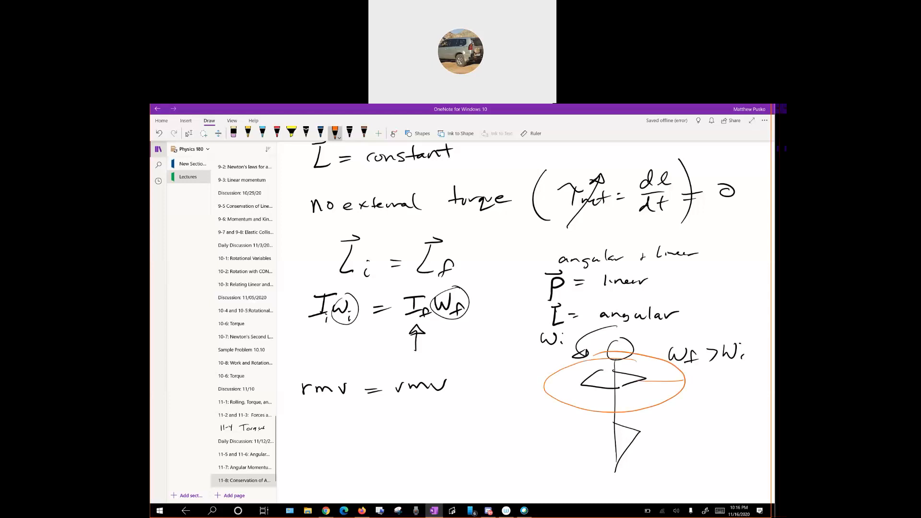
{"action": "left_click_drag", "start_coordinate": [605, 381], "coordinate": [681, 383]}
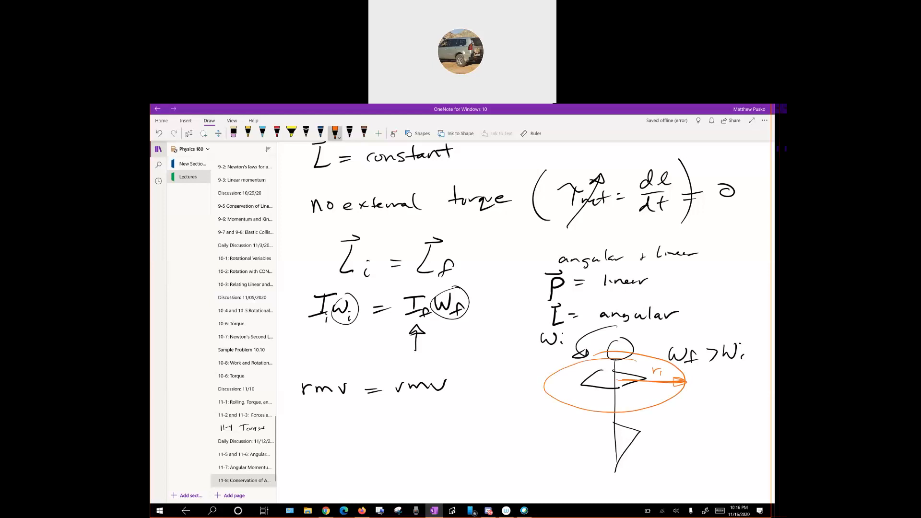
{"action": "left_click_drag", "start_coordinate": [693, 399], "coordinate": [700, 412]}
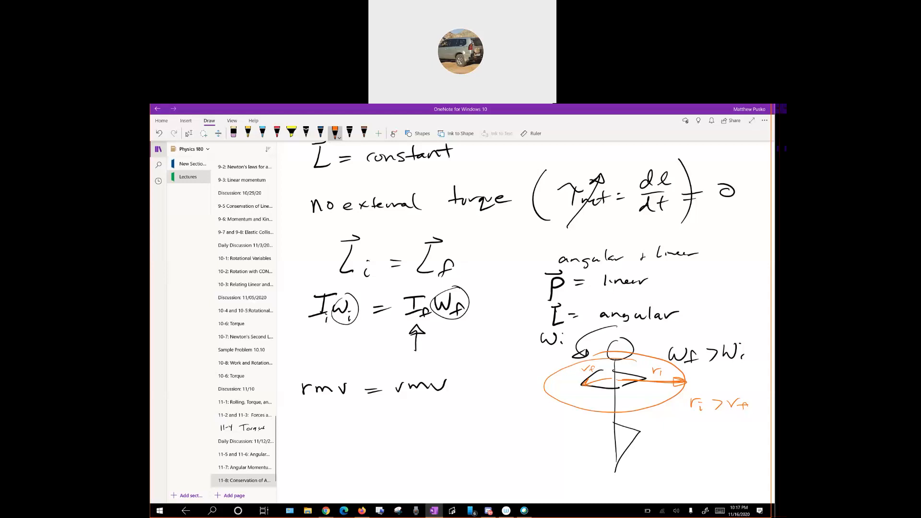
Step: Box the whole skater sketch in orange and begin boxing rmv = rmv
{"action": "left_click_drag", "start_coordinate": [508, 324], "coordinate": [511, 461]}
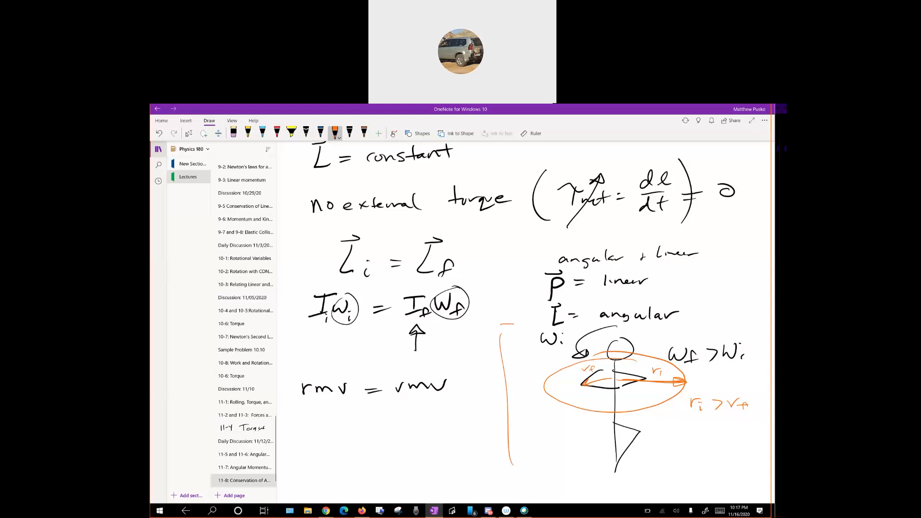
{"action": "left_click_drag", "start_coordinate": [502, 326], "coordinate": [692, 476]}
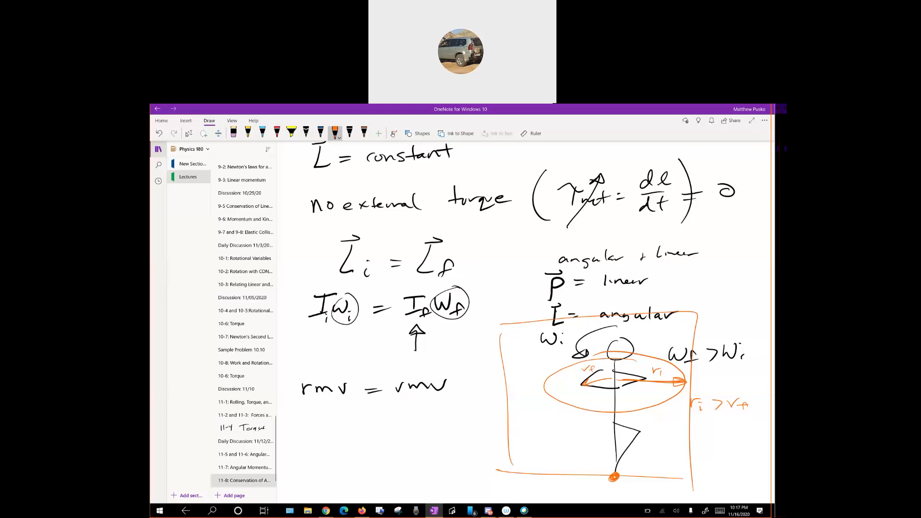
{"action": "left_click_drag", "start_coordinate": [625, 469], "coordinate": [667, 467]}
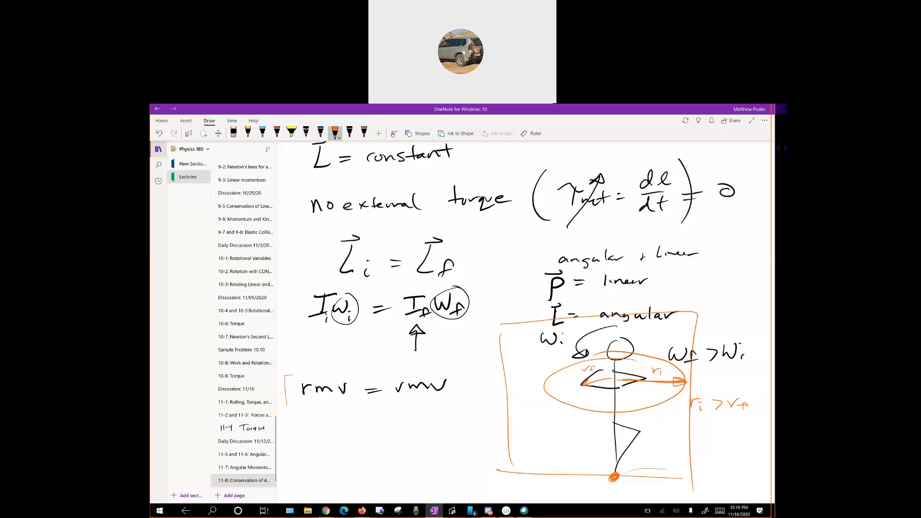
Step: Box rmv = rmv in orange, write r1mv1 = r2mv2 with circled radii, and move down to blank space
{"action": "left_click_drag", "start_coordinate": [288, 374], "coordinate": [464, 408]}
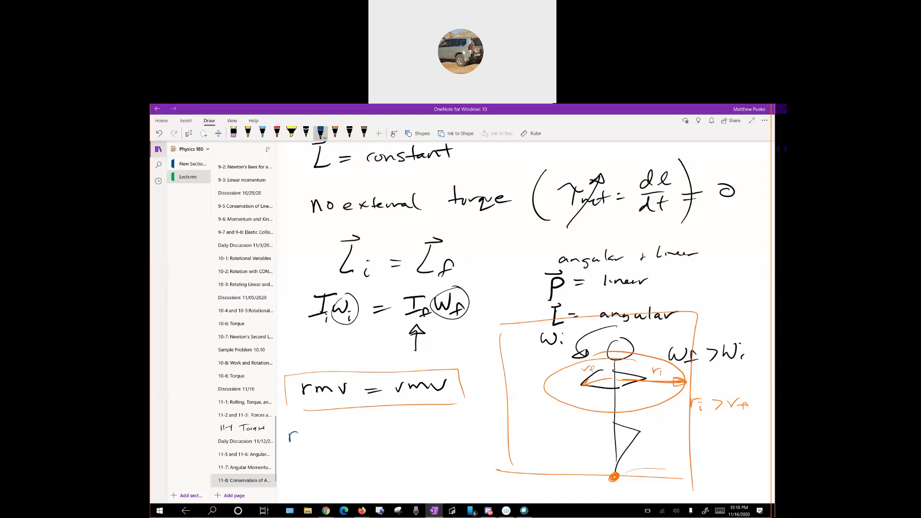
{"action": "left_click_drag", "start_coordinate": [294, 435], "coordinate": [335, 435]}
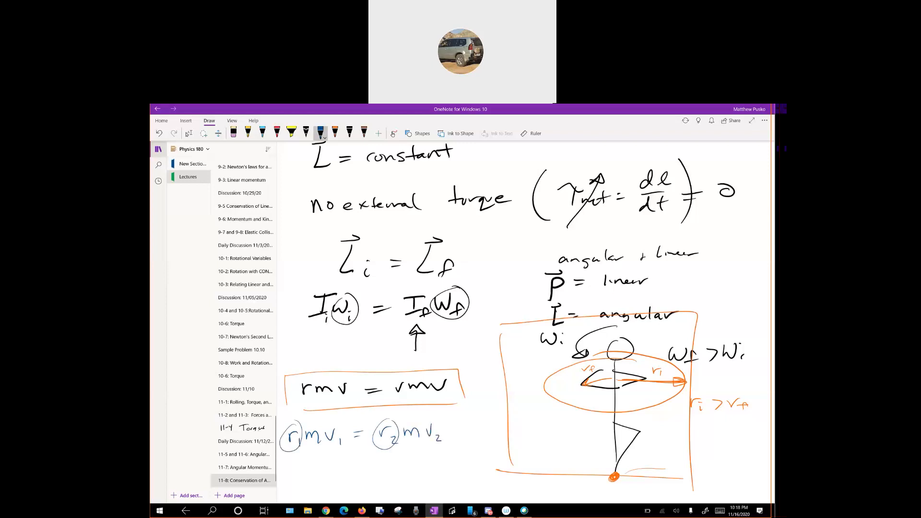
{"action": "scroll", "scroll_direction": "down", "scroll_amount": 3}
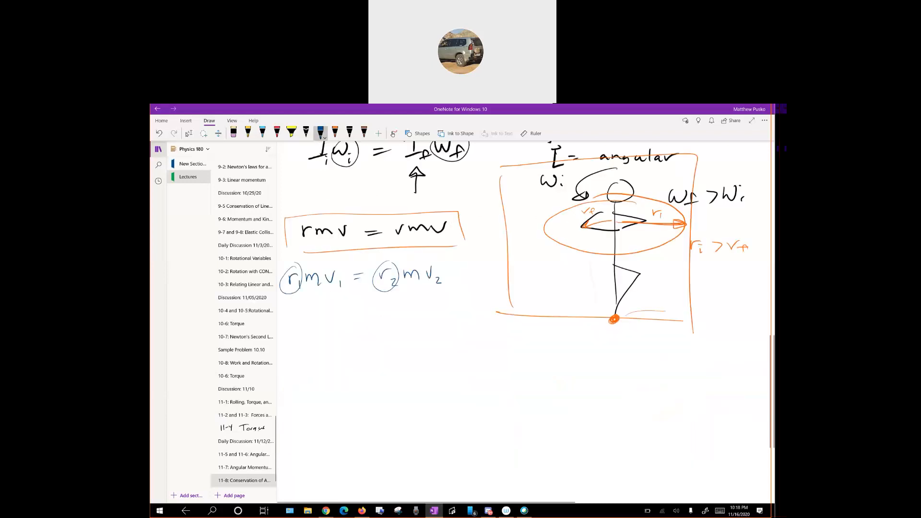
Step: Sketch in blue a person on a stool with spin axis, head, torso, legs and base
{"action": "scroll", "scroll_direction": "down", "scroll_amount": 3}
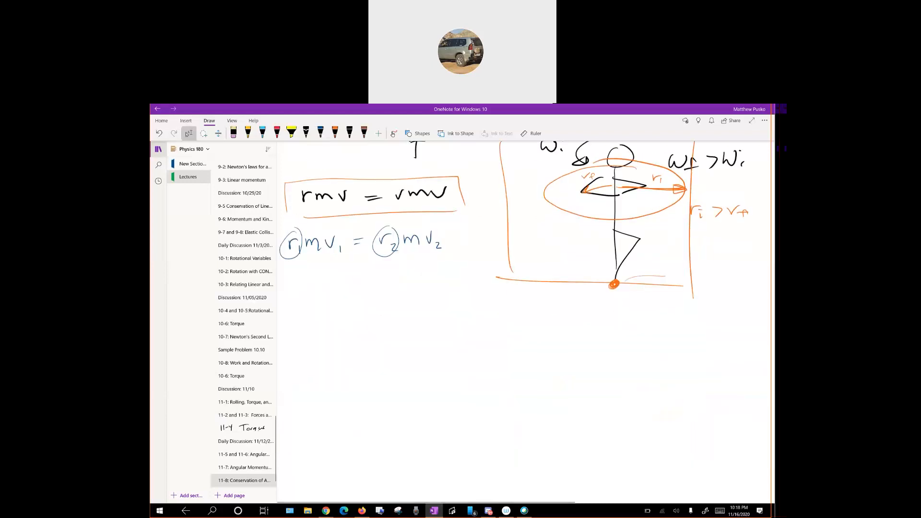
{"action": "left_click_drag", "start_coordinate": [432, 277], "coordinate": [432, 452]}
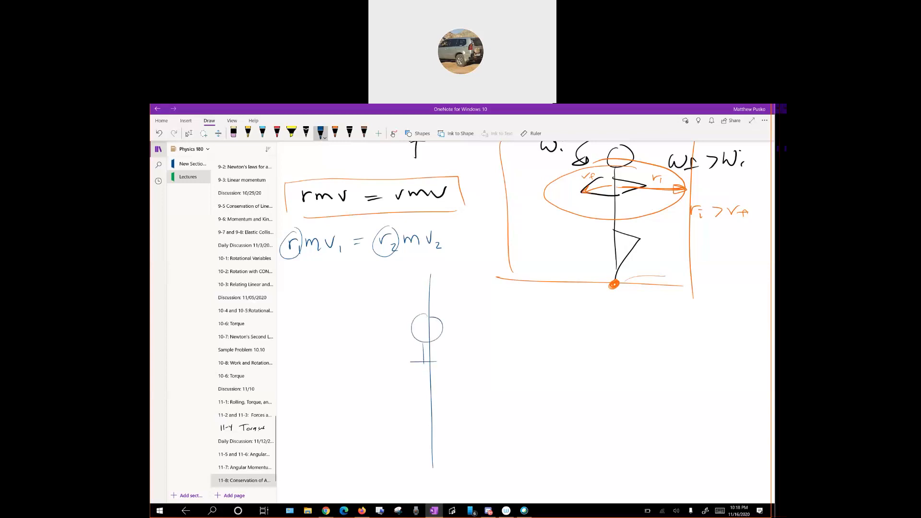
{"action": "left_click_drag", "start_coordinate": [411, 364], "coordinate": [437, 393]}
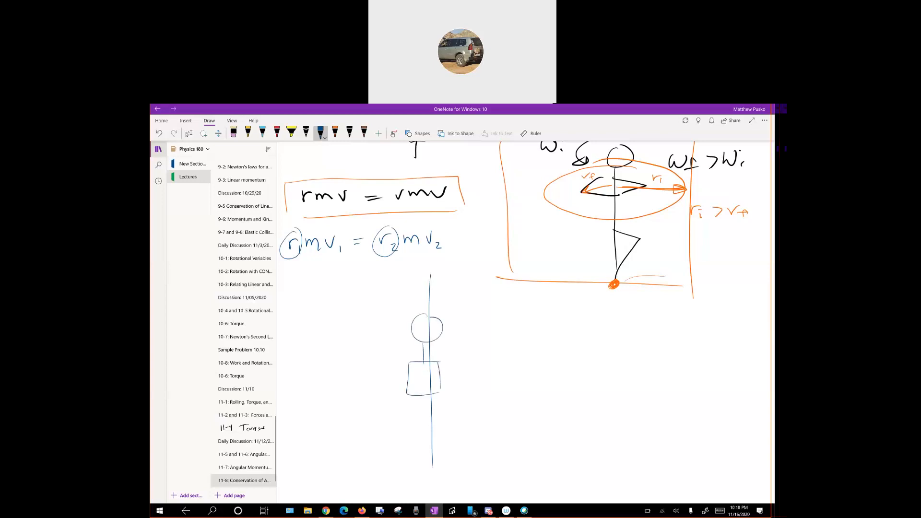
{"action": "left_click_drag", "start_coordinate": [405, 411], "coordinate": [418, 401]}
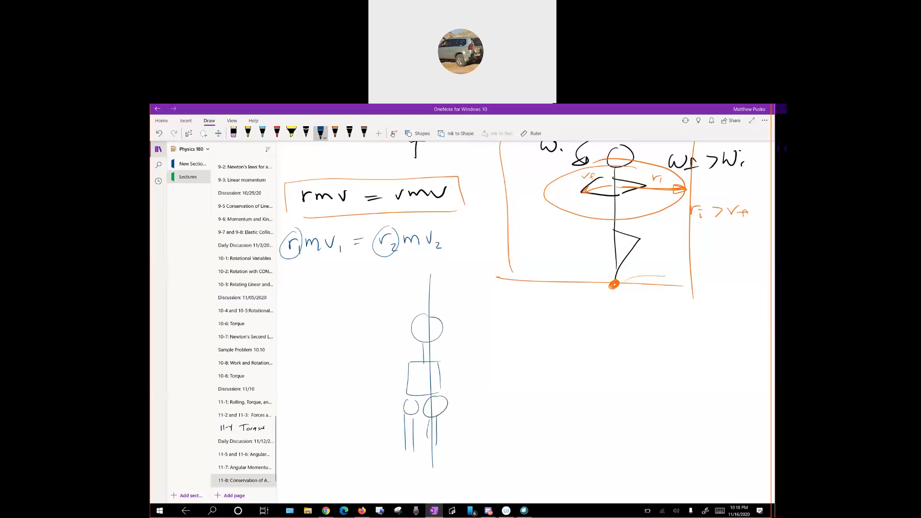
{"action": "left_click_drag", "start_coordinate": [405, 441], "coordinate": [449, 442]}
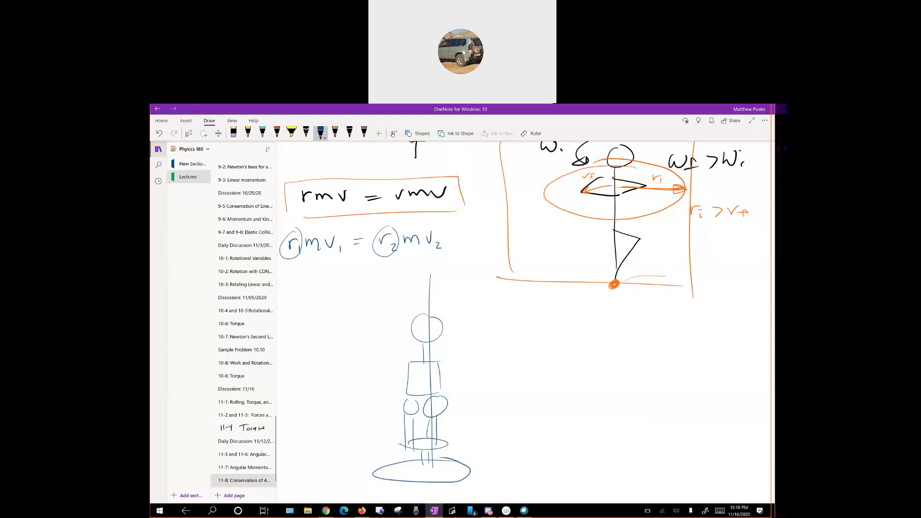
Step: Add outstretched arms holding masses m and an orange rotation circle with velocity arrows and ω
{"action": "left_click_drag", "start_coordinate": [437, 367], "coordinate": [520, 367]}
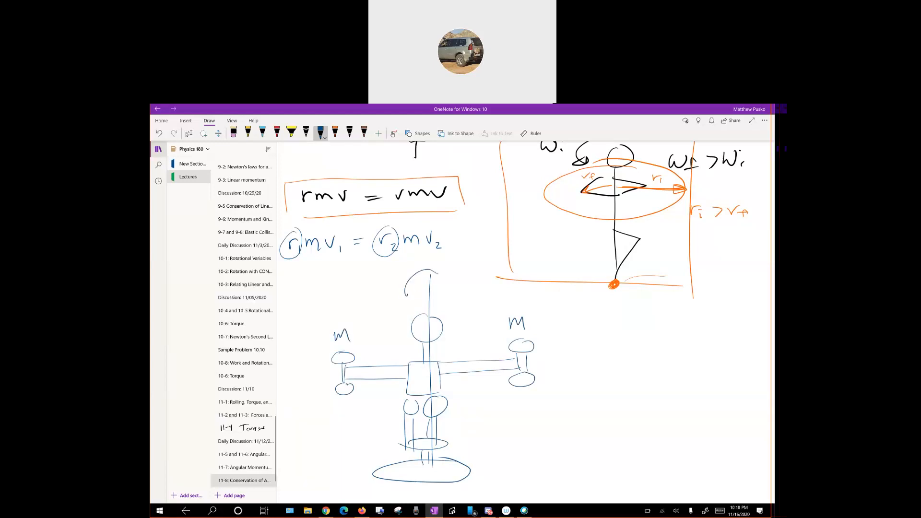
{"action": "left_click_drag", "start_coordinate": [404, 261], "coordinate": [415, 296]}
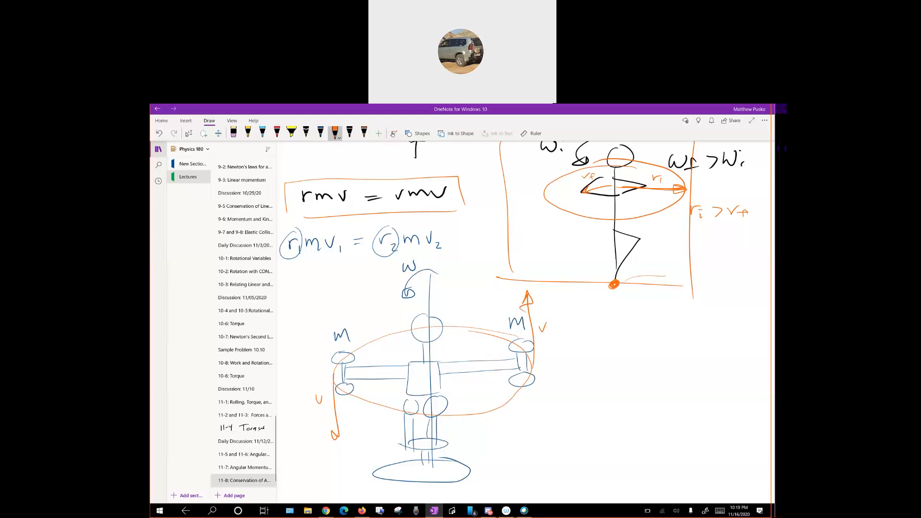
Step: Label both arm radii r1 in orange, then in red sketch the masses pulled inward with final spin ωf
{"action": "left_click_drag", "start_coordinate": [440, 365], "coordinate": [531, 357]}
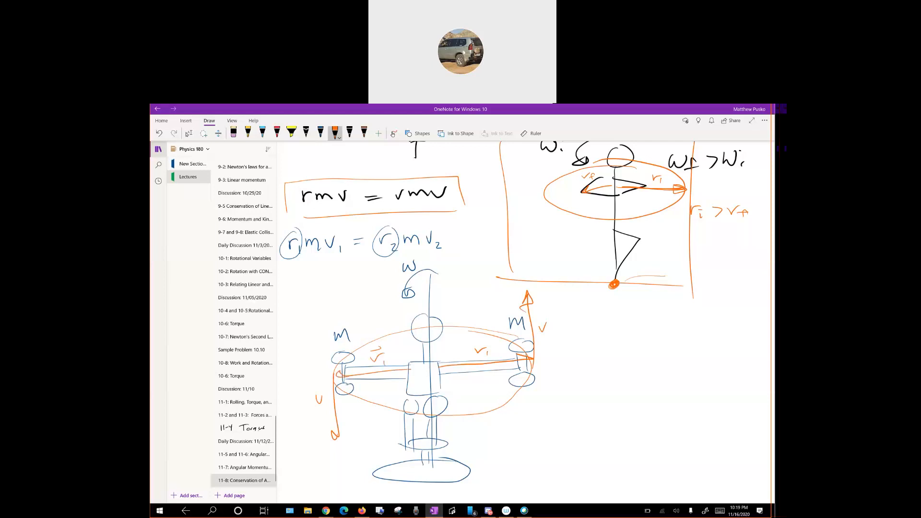
{"action": "left_click", "coordinate": [334, 132]}
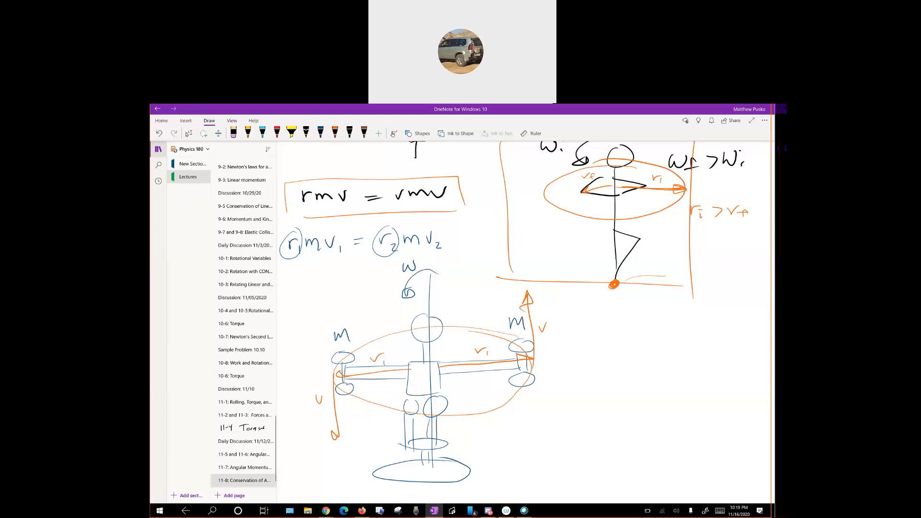
{"action": "left_click", "coordinate": [277, 131]}
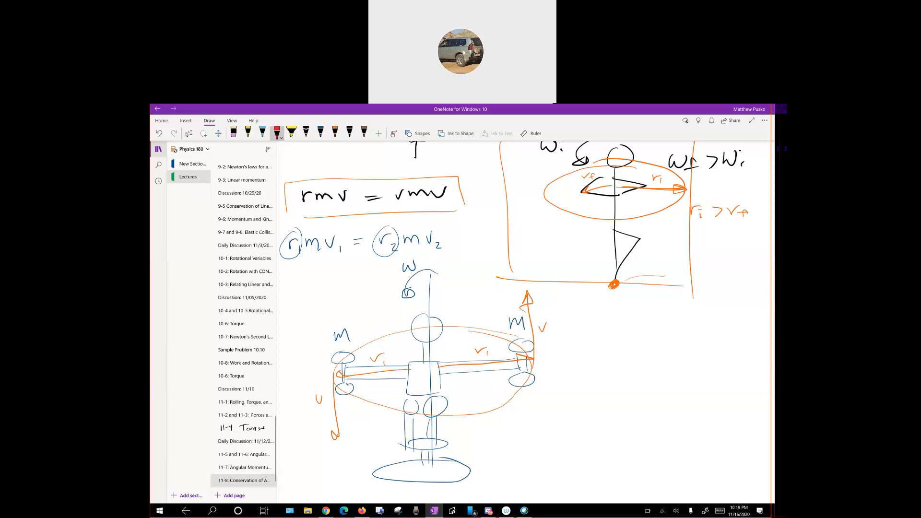
{"action": "left_click_drag", "start_coordinate": [467, 346], "coordinate": [467, 378]}
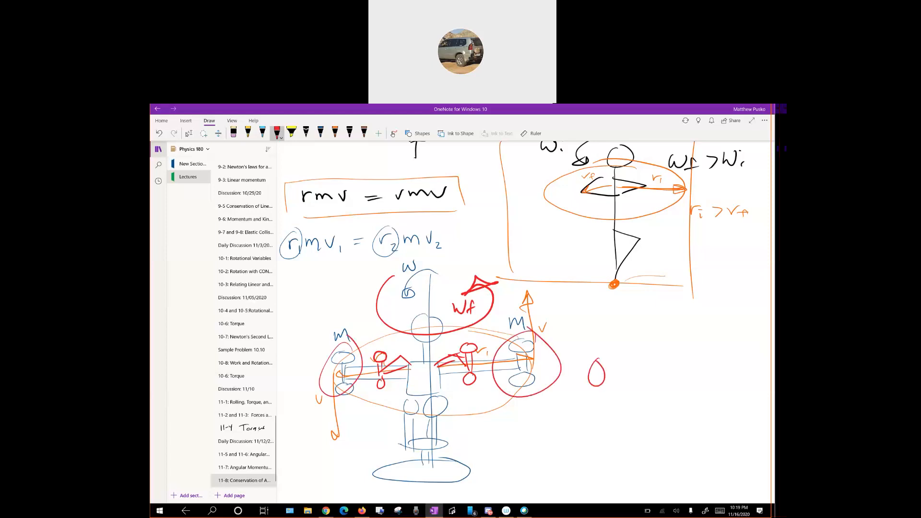
Step: Draw a red horizontal rod with a vertical rotation axis through it
{"action": "left_click_drag", "start_coordinate": [597, 358], "coordinate": [752, 352]}
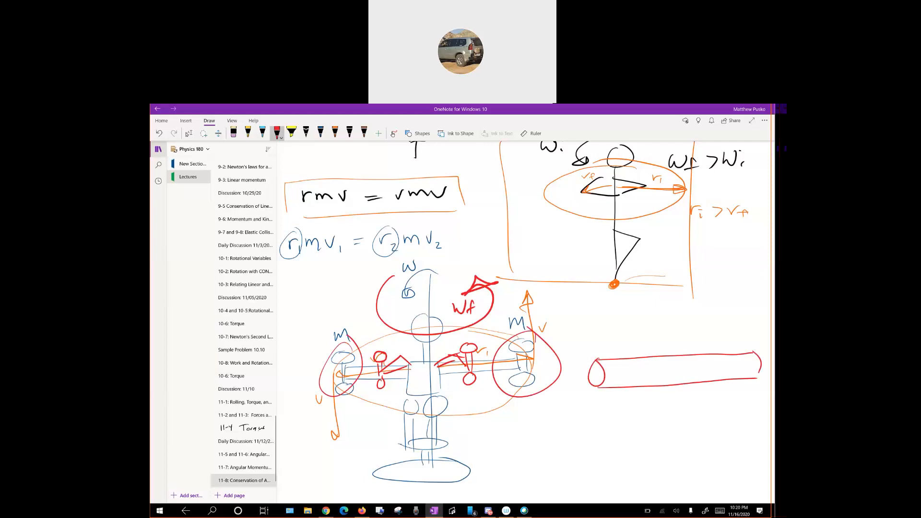
{"action": "left_click_drag", "start_coordinate": [675, 285], "coordinate": [675, 429]}
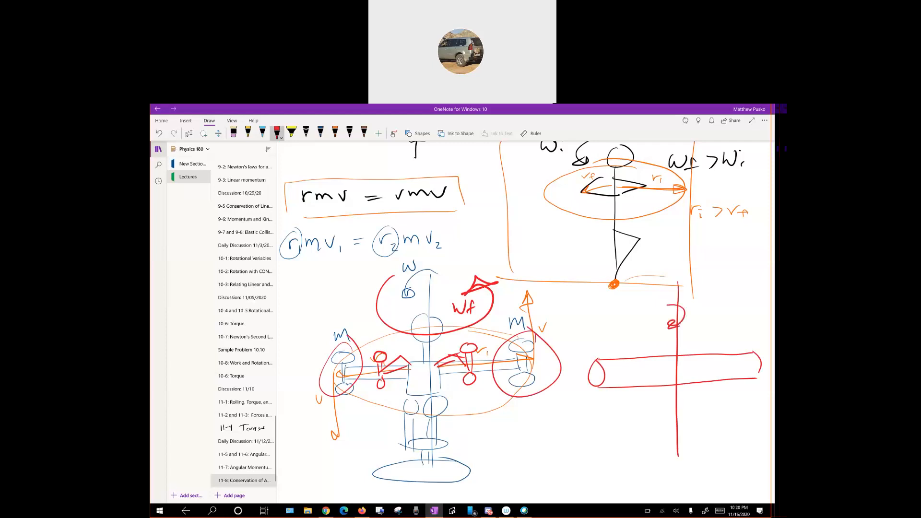
{"action": "scroll", "scroll_direction": "down", "scroll_amount": 3}
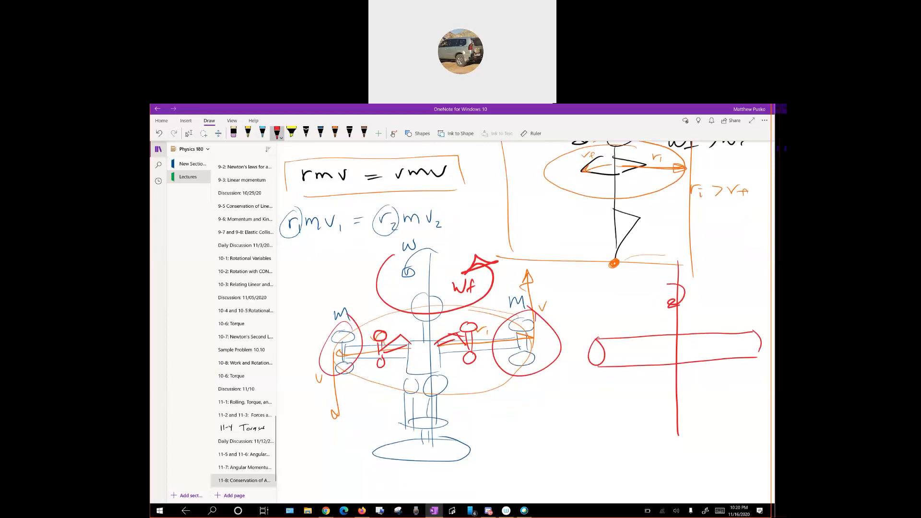
{"action": "scroll", "scroll_direction": "down", "scroll_amount": 3}
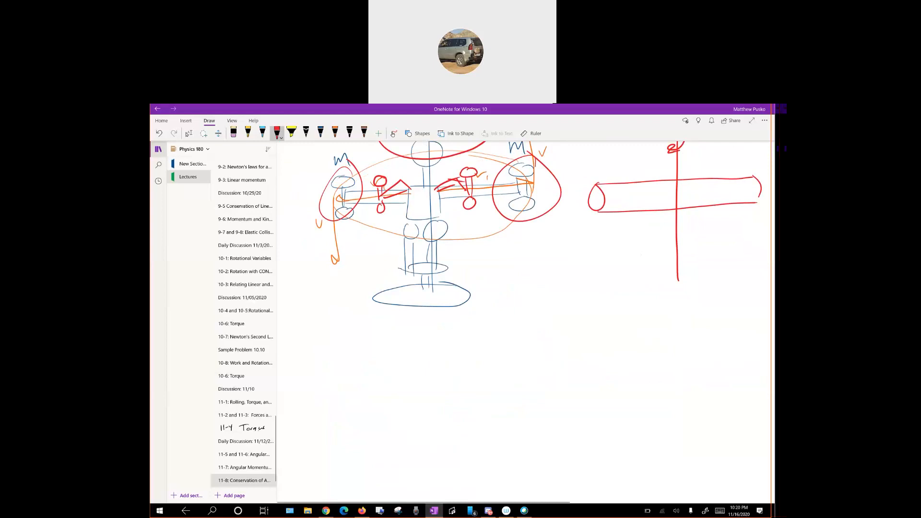
Step: Draw a cylinder, number the rod 1 and cylinder 2, and write boxed L1 = L2
{"action": "left_click_drag", "start_coordinate": [664, 318], "coordinate": [716, 317]}
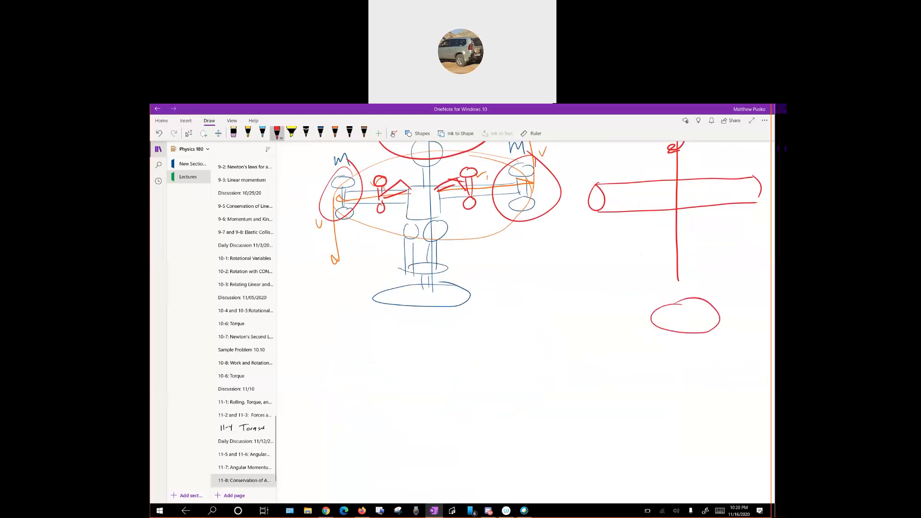
{"action": "left_click_drag", "start_coordinate": [652, 321], "coordinate": [652, 449]}
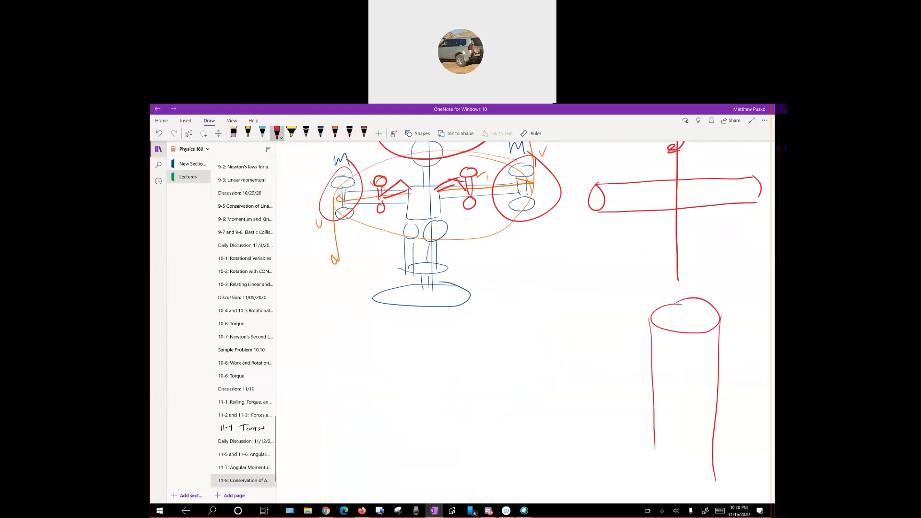
{"action": "left_click_drag", "start_coordinate": [688, 276], "coordinate": [692, 476]}
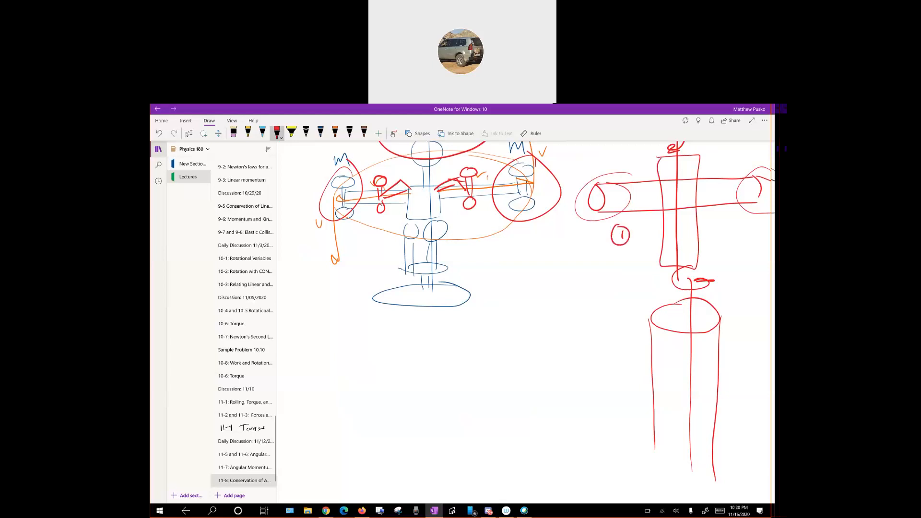
{"action": "left_click_drag", "start_coordinate": [608, 370], "coordinate": [625, 382]}
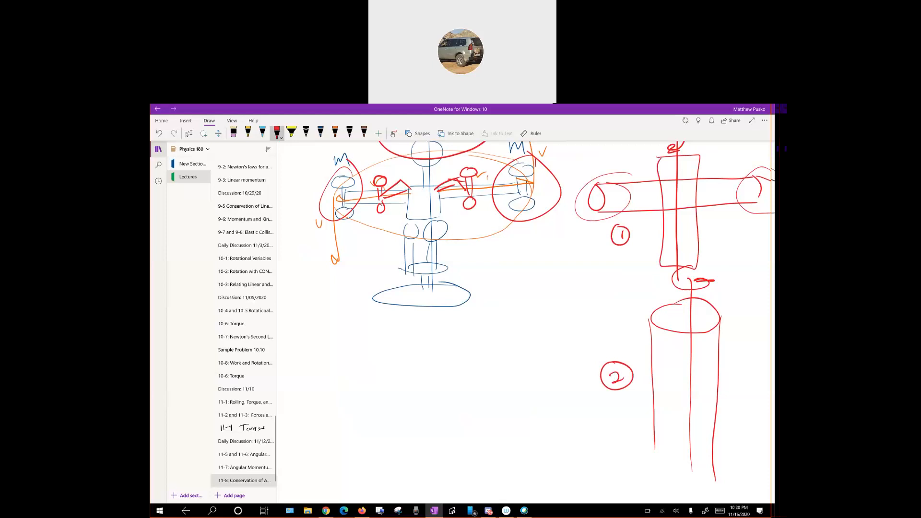
{"action": "left_click_drag", "start_coordinate": [344, 329], "coordinate": [362, 362]}
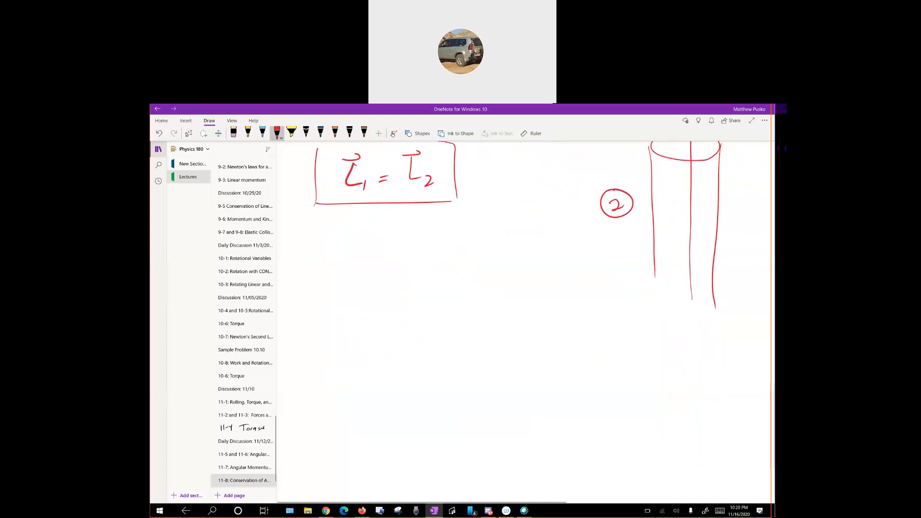
Step: In black, draw a diving board, the arcing dive path, and the diver leaving the board and tucking
{"action": "left_click", "coordinate": [349, 131]}
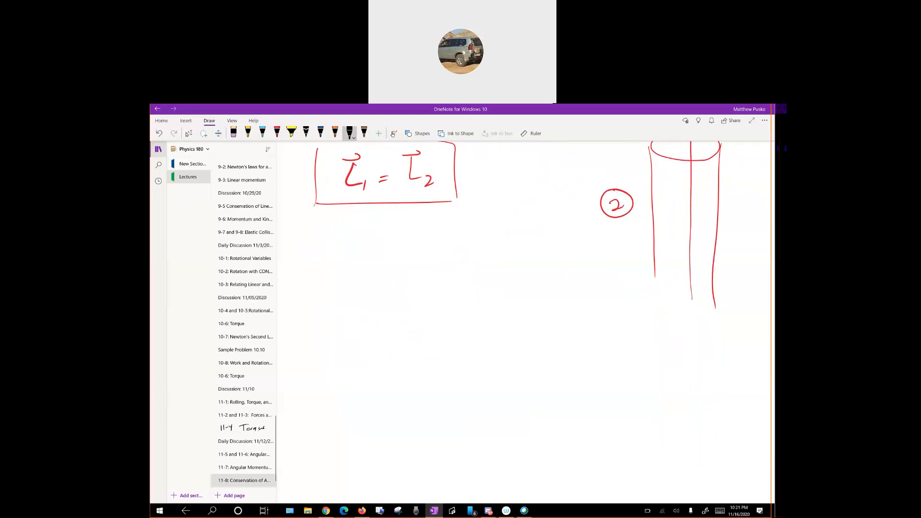
{"action": "left_click_drag", "start_coordinate": [285, 313], "coordinate": [335, 310]}
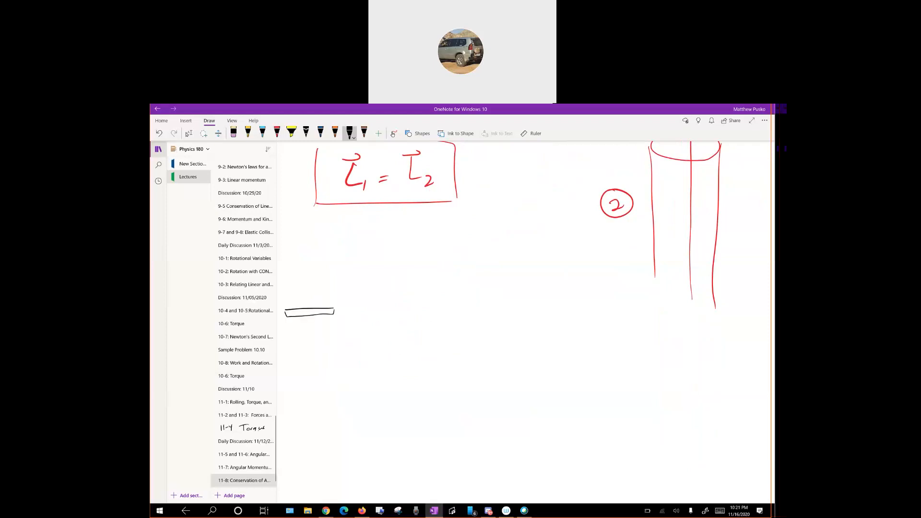
{"action": "left_click_drag", "start_coordinate": [318, 308], "coordinate": [469, 431]}
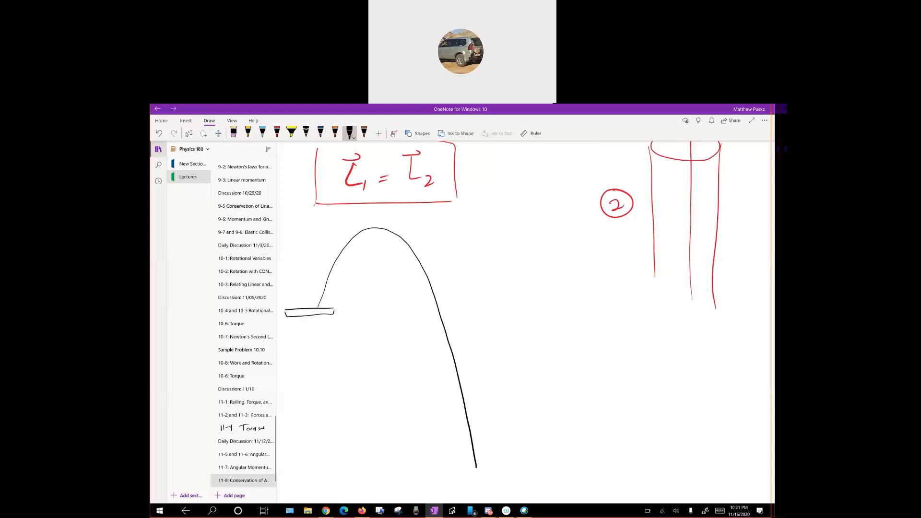
{"action": "left_click_drag", "start_coordinate": [330, 265], "coordinate": [320, 311]}
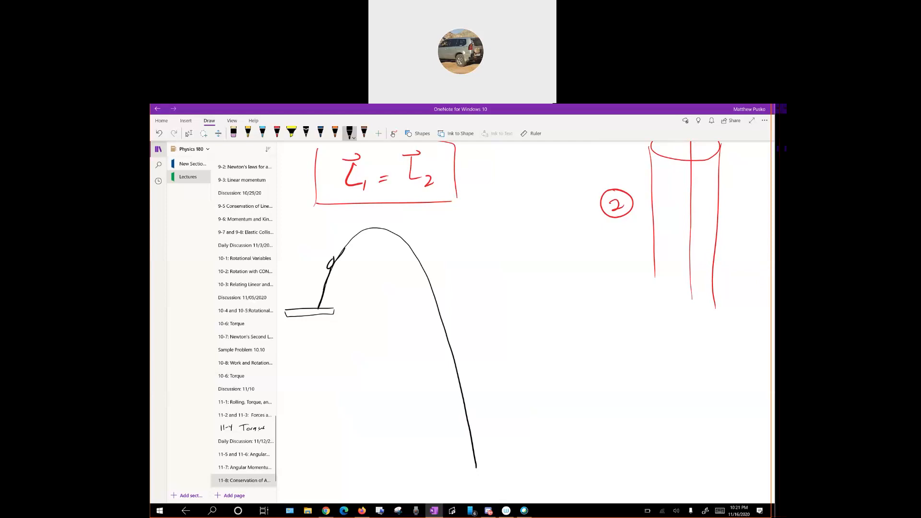
{"action": "left_click_drag", "start_coordinate": [352, 238], "coordinate": [373, 228]}
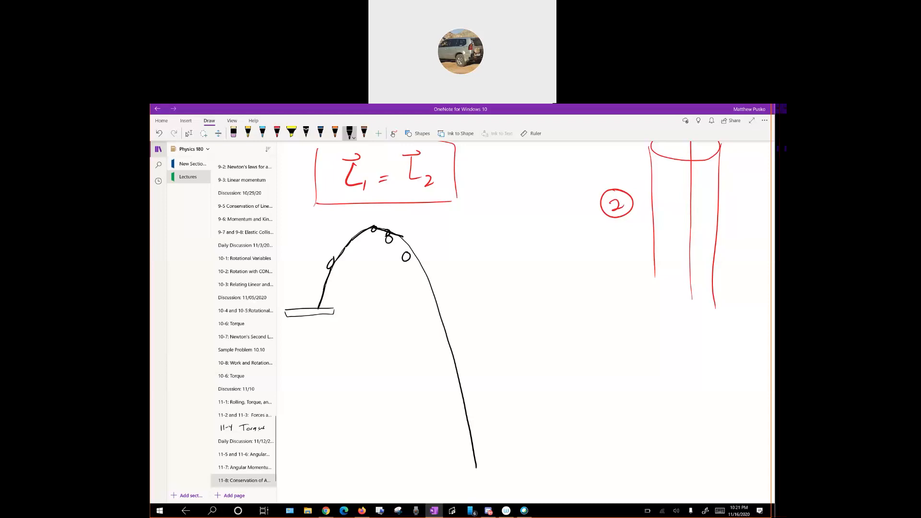
Step: Draw the diver stretching out along the arc into the water surface below
{"action": "left_click_drag", "start_coordinate": [417, 220], "coordinate": [420, 270]}
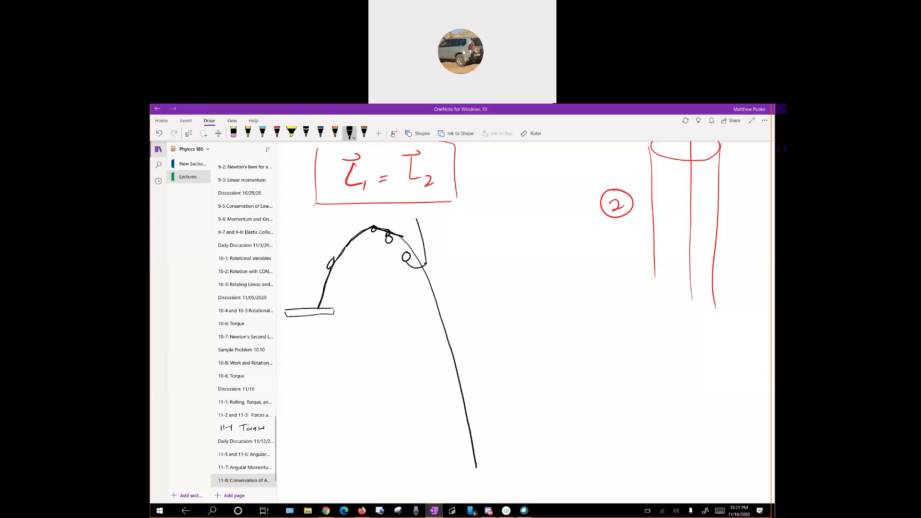
{"action": "left_click_drag", "start_coordinate": [420, 221], "coordinate": [415, 252]}
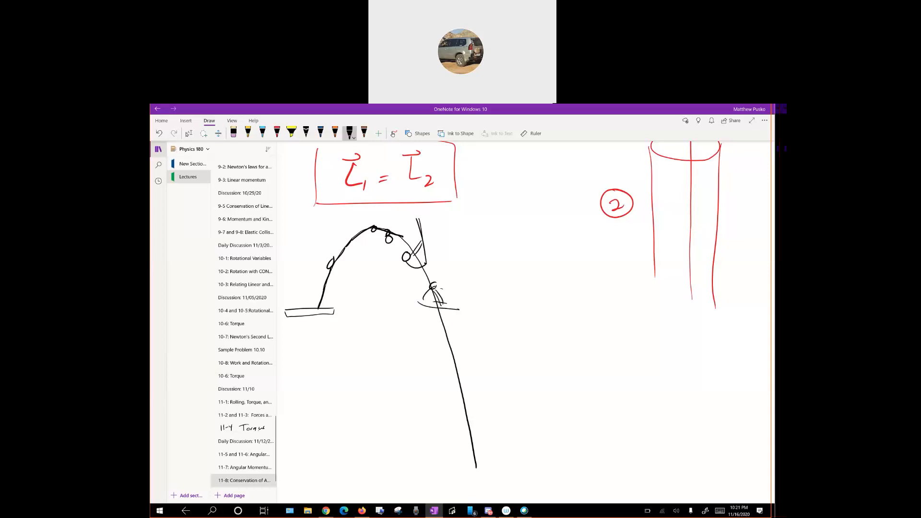
{"action": "left_click_drag", "start_coordinate": [426, 323], "coordinate": [446, 338]}
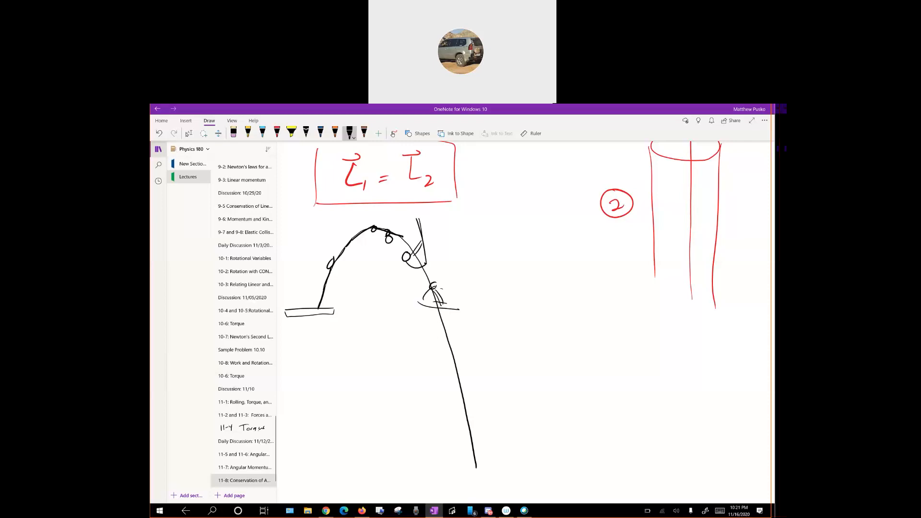
{"action": "left_click_drag", "start_coordinate": [424, 320], "coordinate": [458, 349]}
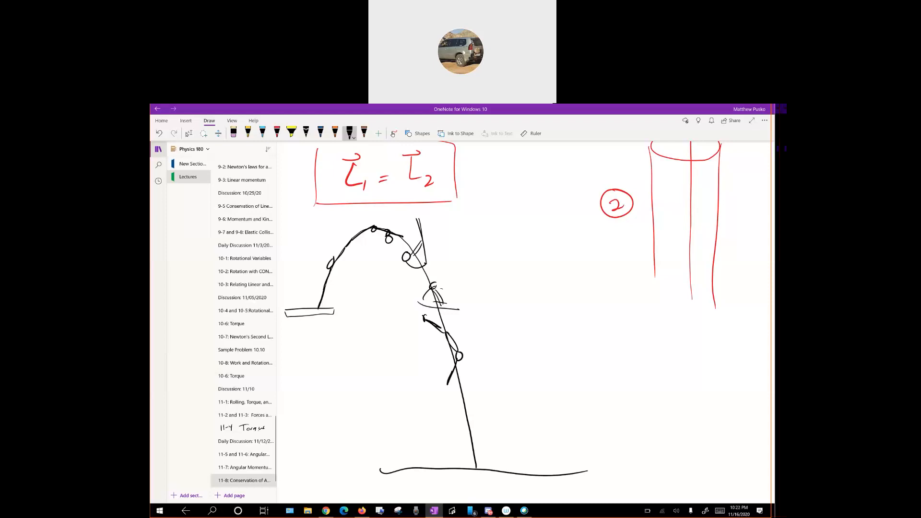
{"action": "left_click_drag", "start_coordinate": [473, 387], "coordinate": [473, 423]}
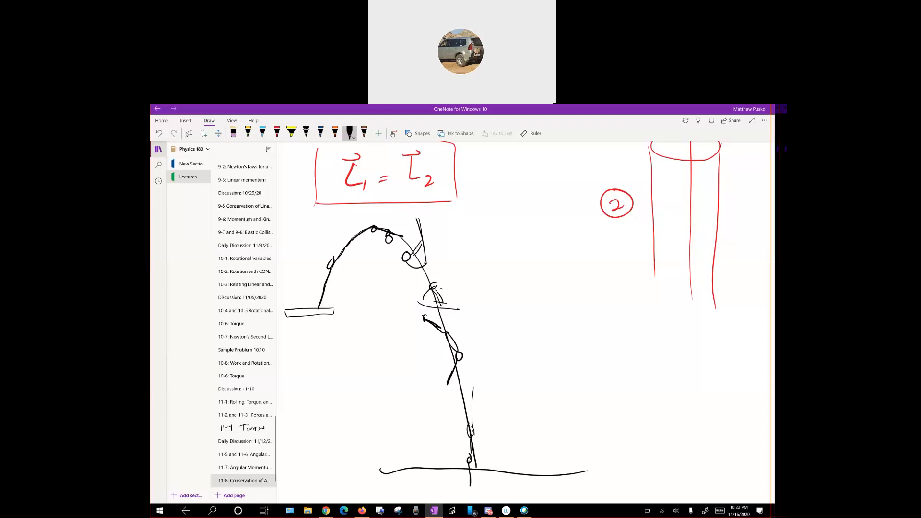
{"action": "left_click_drag", "start_coordinate": [470, 387], "coordinate": [467, 481]}
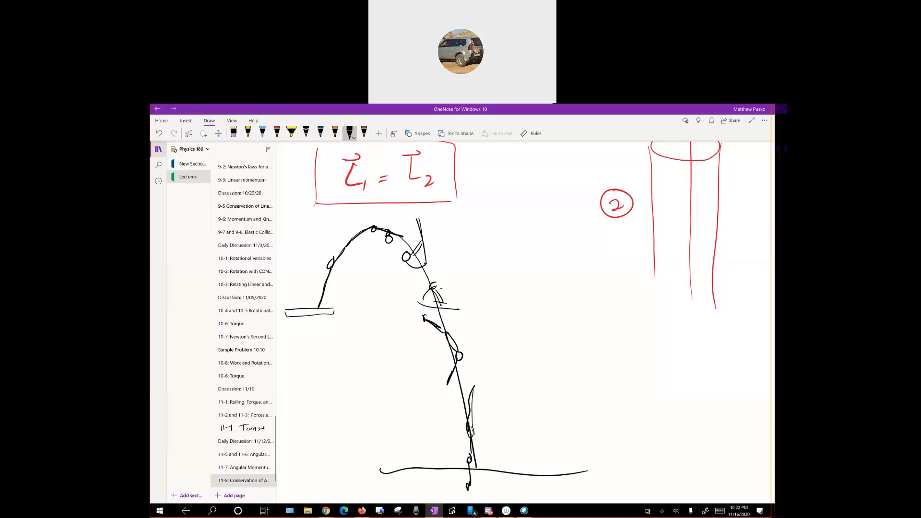
Step: Mark the tucked diver's rotation with a curved arrow labelled ω
{"action": "left_click_drag", "start_coordinate": [432, 227], "coordinate": [444, 253]}
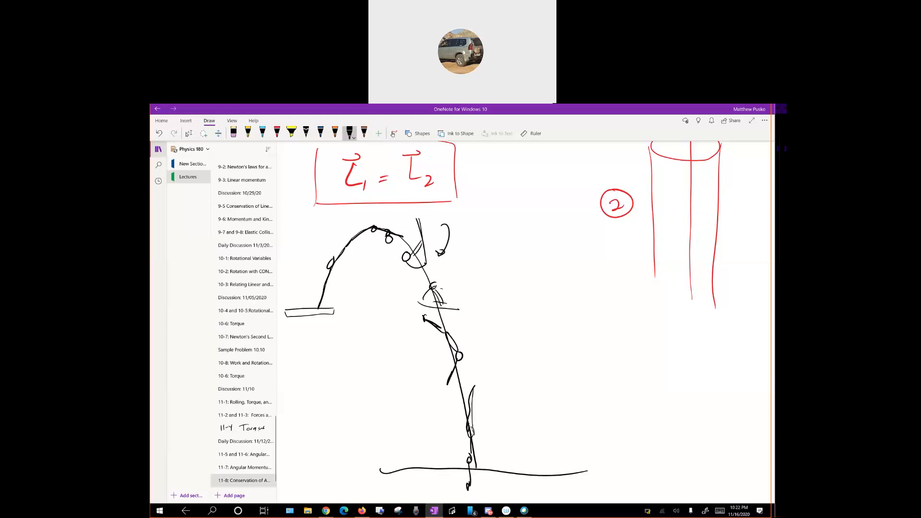
{"action": "left_click_drag", "start_coordinate": [459, 235], "coordinate": [473, 244]}
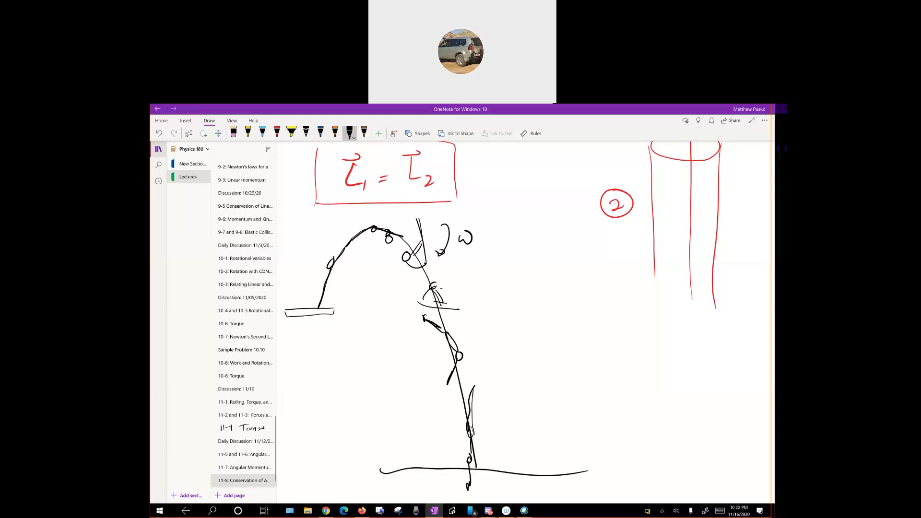
Step: Sketch a running long jumper on the left and the landing figure on the right
{"action": "scroll", "scroll_direction": "down", "scroll_amount": 3}
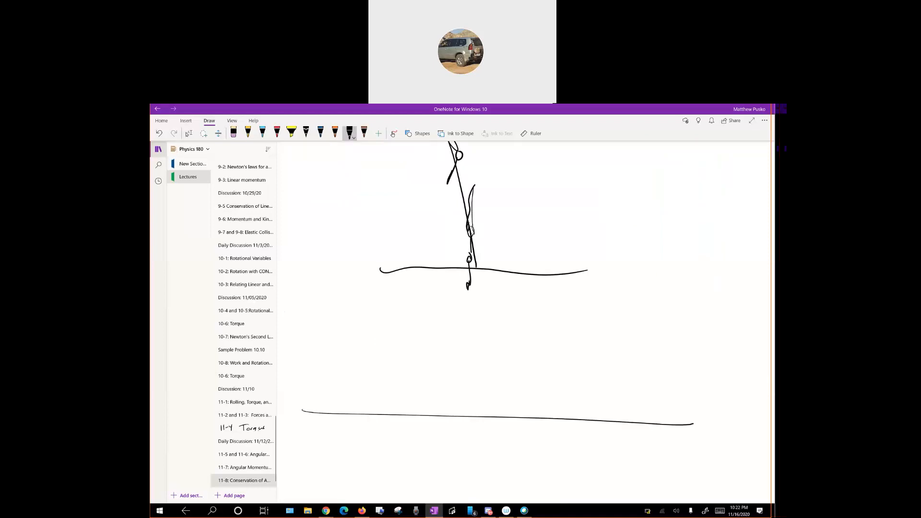
{"action": "left_click_drag", "start_coordinate": [315, 409], "coordinate": [342, 386]}
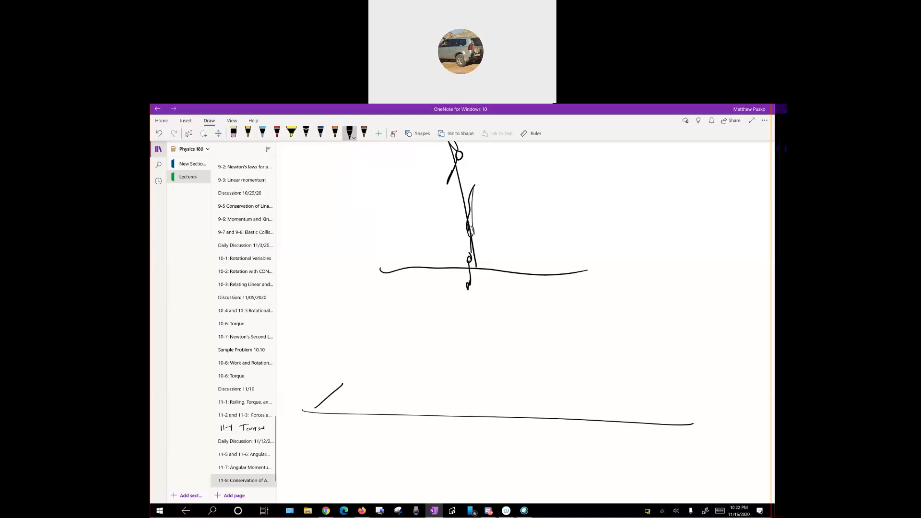
{"action": "left_click_drag", "start_coordinate": [341, 388], "coordinate": [352, 402]}
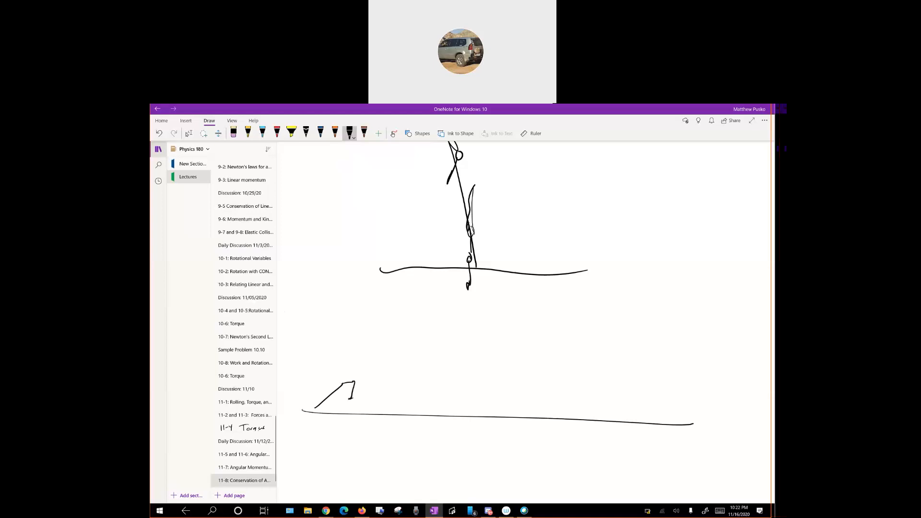
{"action": "left_click_drag", "start_coordinate": [332, 364], "coordinate": [370, 381]}
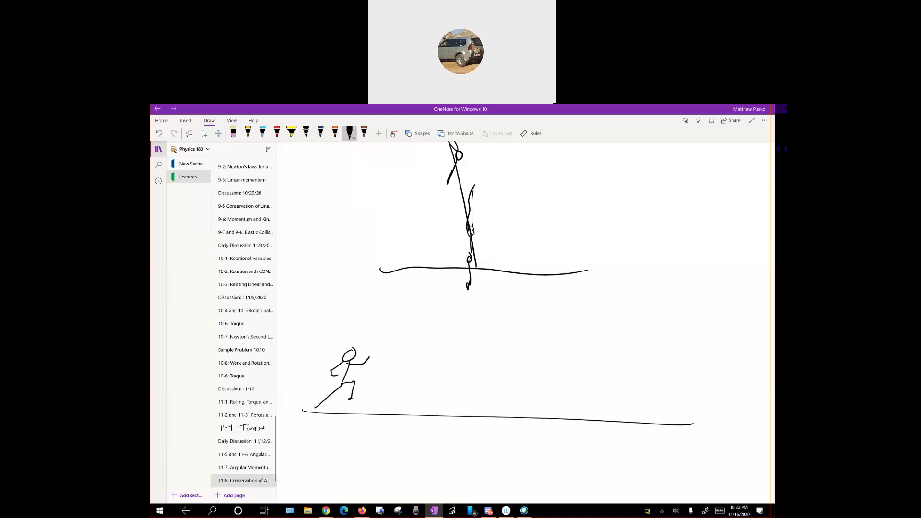
{"action": "left_click_drag", "start_coordinate": [625, 393], "coordinate": [681, 417]}
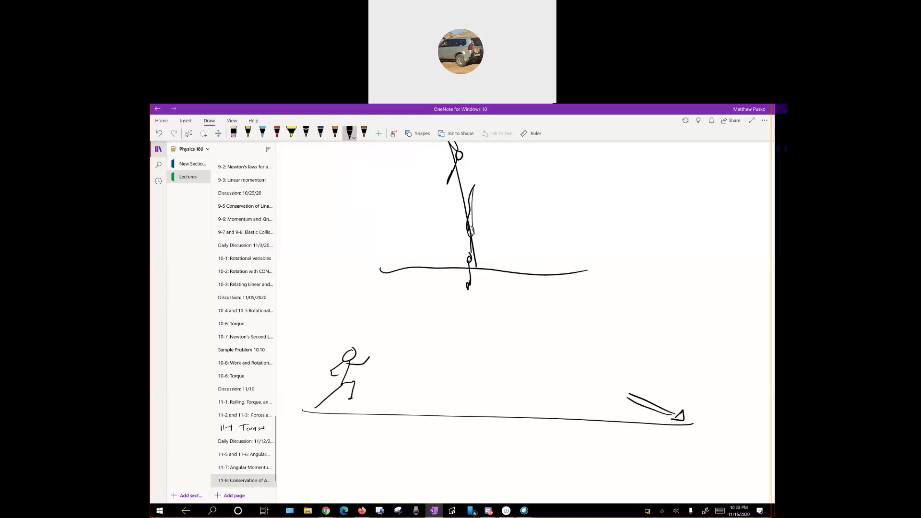
{"action": "left_click_drag", "start_coordinate": [653, 373], "coordinate": [625, 399]}
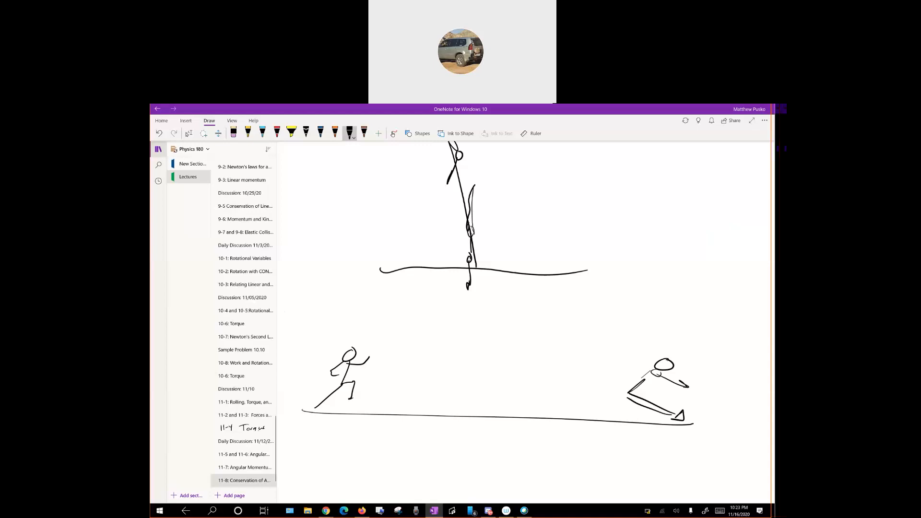
Step: Draw the flight arc between them and dimension the jump distance d with arrows
{"action": "left_click_drag", "start_coordinate": [347, 387], "coordinate": [652, 376]}
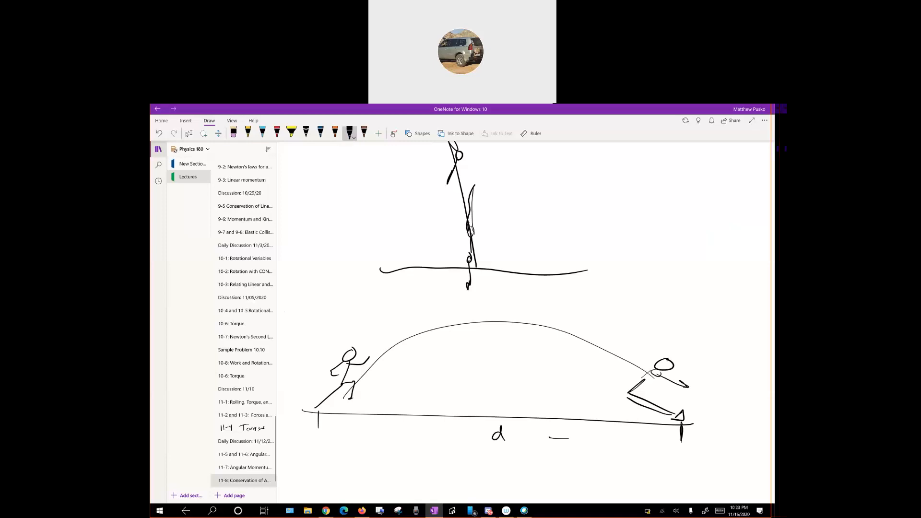
{"action": "left_click_drag", "start_coordinate": [321, 434], "coordinate": [446, 435]}
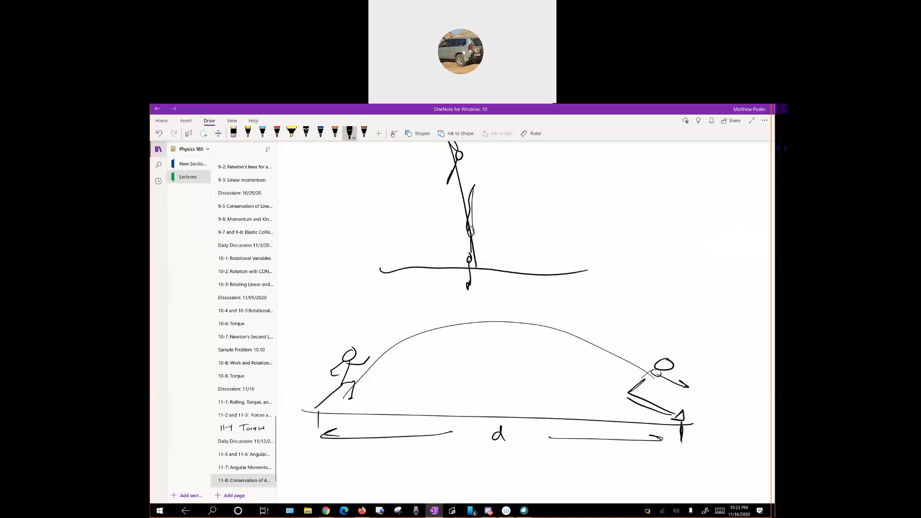
Step: Draw a ballerina with head, torso, outstretched arms and an extended leg
{"action": "scroll", "scroll_direction": "down", "scroll_amount": 3}
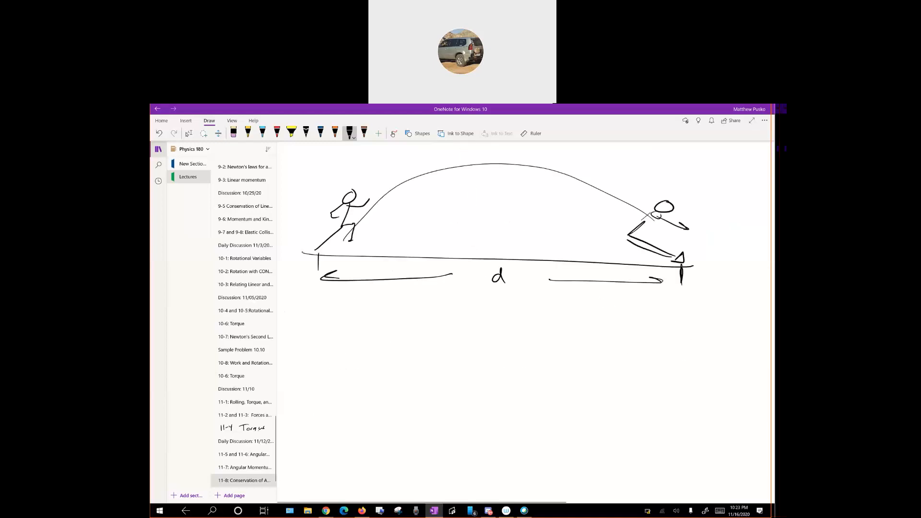
{"action": "left_click_drag", "start_coordinate": [449, 338], "coordinate": [455, 358]}
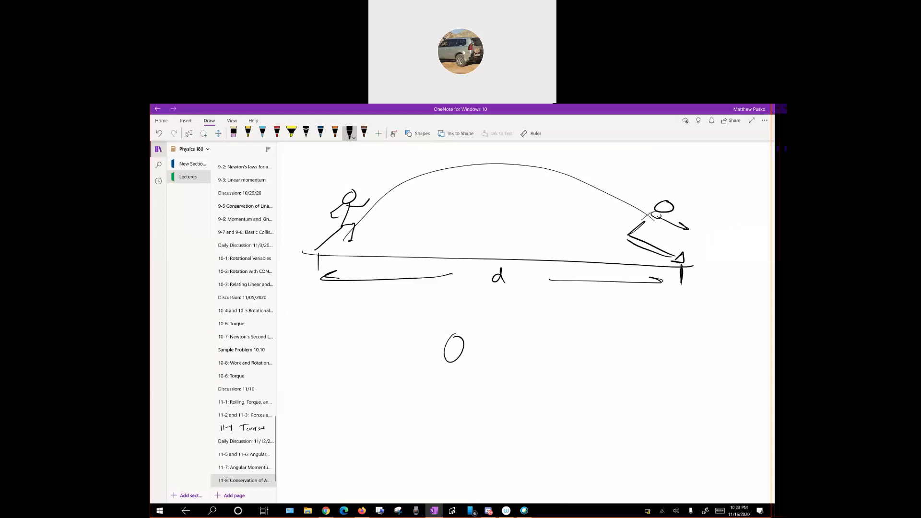
{"action": "left_click_drag", "start_coordinate": [452, 352], "coordinate": [433, 420]}
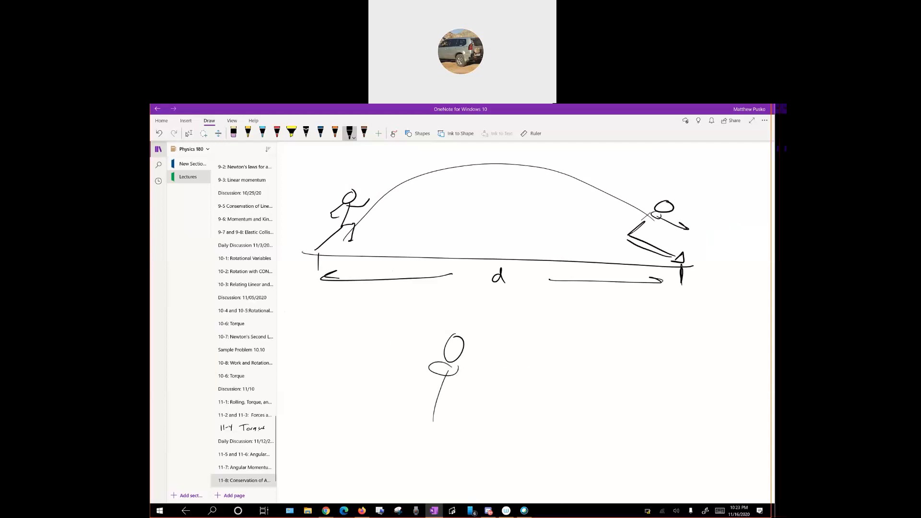
{"action": "left_click_drag", "start_coordinate": [431, 382], "coordinate": [429, 420]}
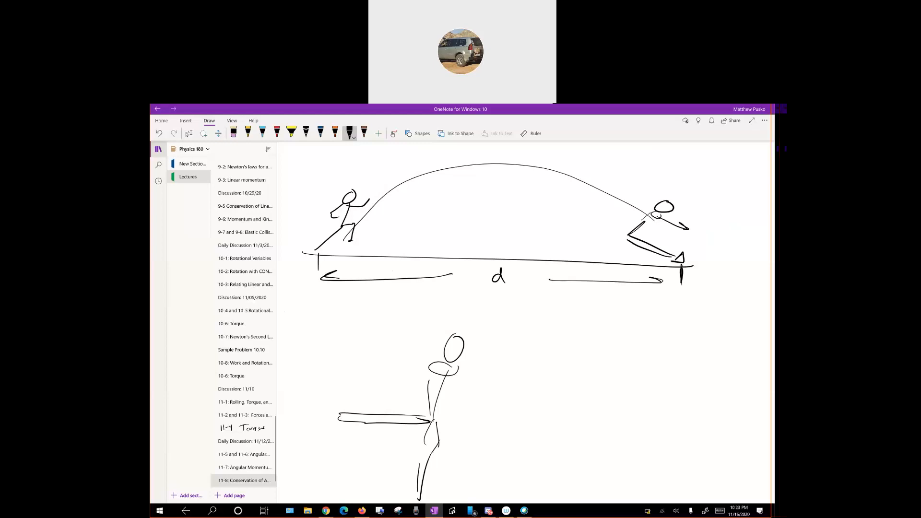
{"action": "left_click_drag", "start_coordinate": [399, 358], "coordinate": [449, 373]}
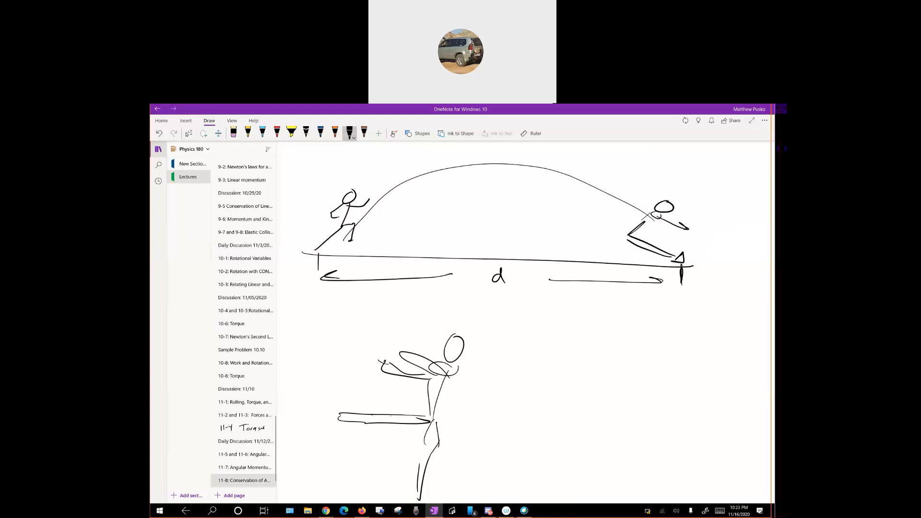
Step: Add a second figure with raised arms and mark r along the extended legs
{"action": "left_click_drag", "start_coordinate": [504, 467], "coordinate": [610, 351]}
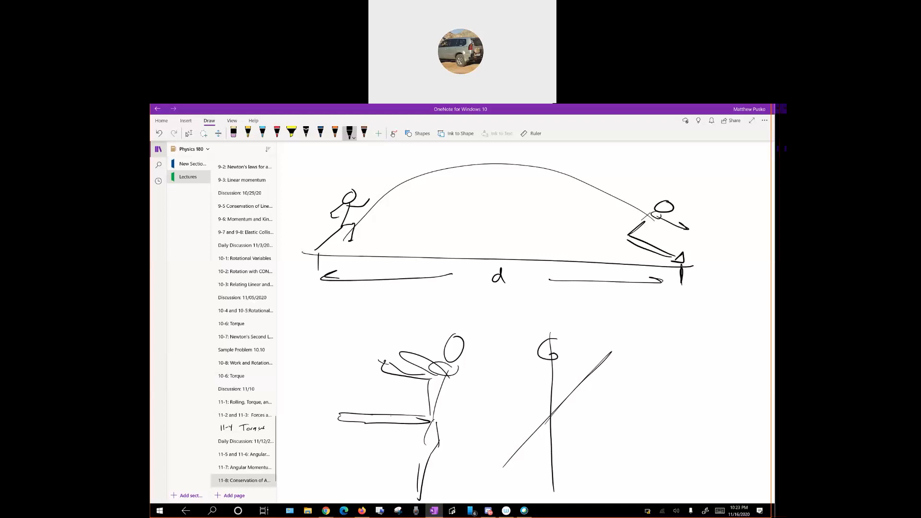
{"action": "left_click_drag", "start_coordinate": [556, 364], "coordinate": [567, 373]}
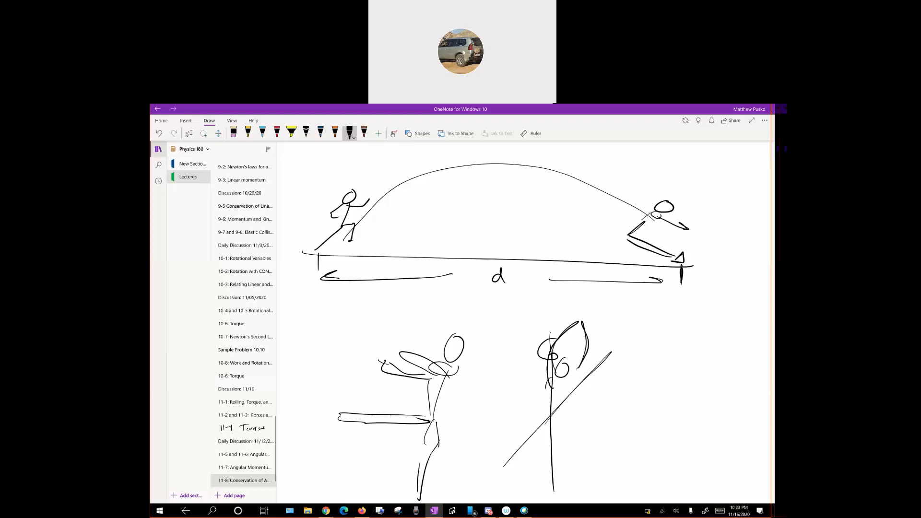
{"action": "left_click_drag", "start_coordinate": [544, 390], "coordinate": [490, 496]}
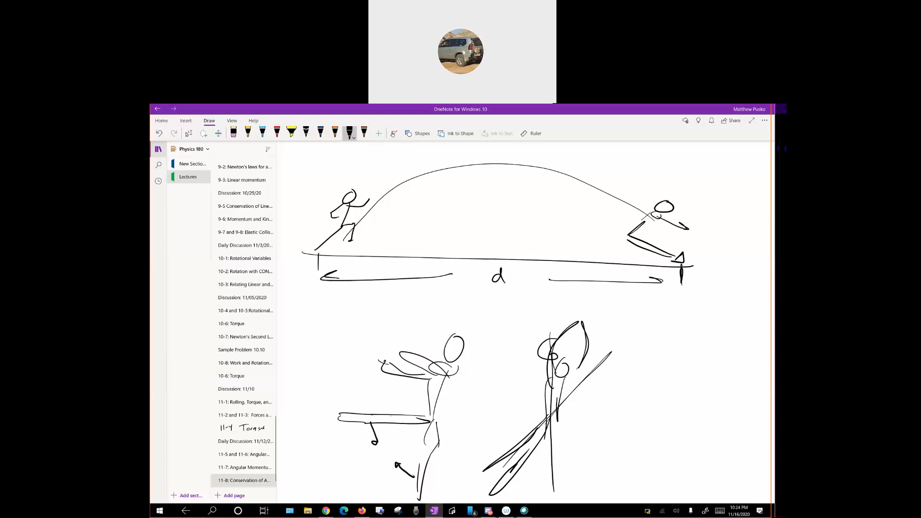
{"action": "left_click_drag", "start_coordinate": [340, 440], "coordinate": [382, 448]}
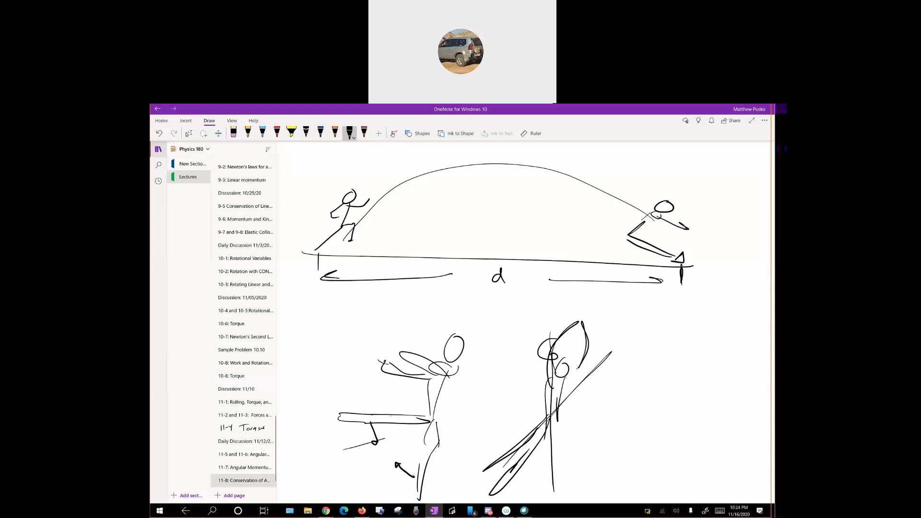
{"action": "left_click_drag", "start_coordinate": [352, 429], "coordinate": [429, 426]}
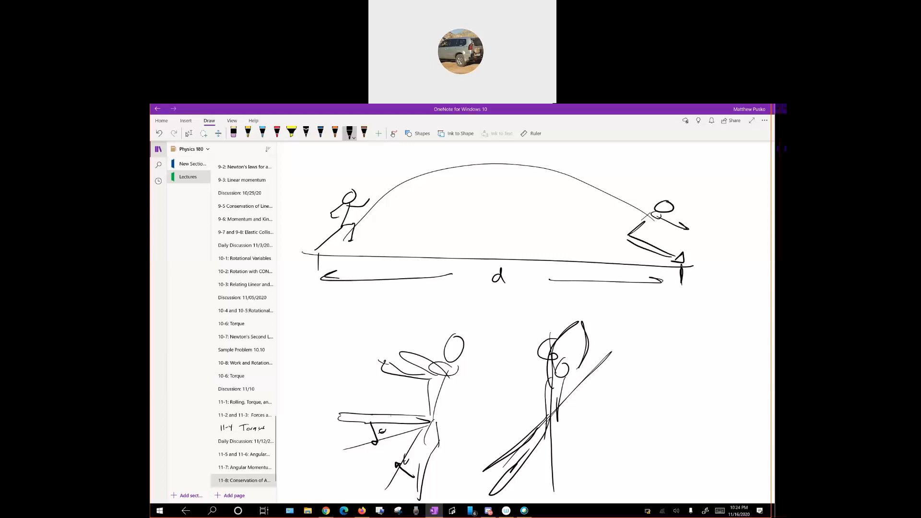
{"action": "left_click_drag", "start_coordinate": [338, 401], "coordinate": [335, 423]}
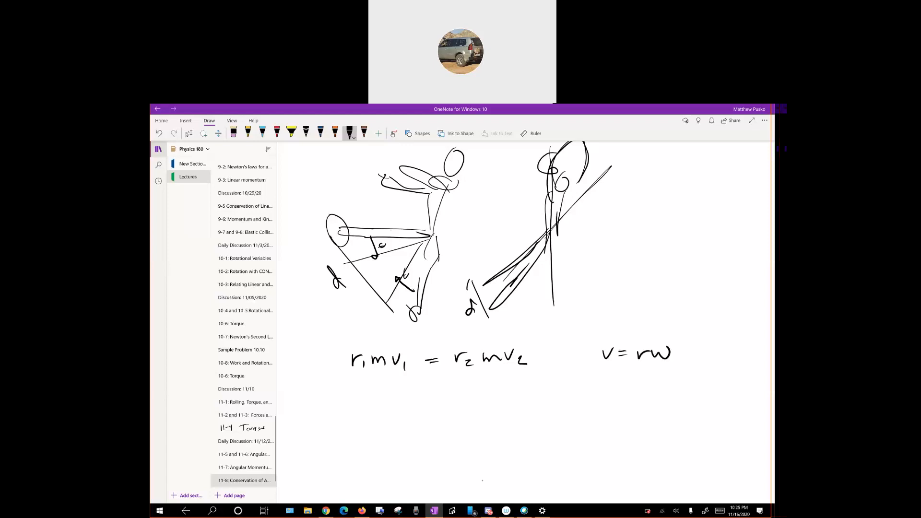
Step: Bracket v = rω, write I1ω1 = I2ω2 below and box it
{"action": "left_click_drag", "start_coordinate": [587, 340], "coordinate": [690, 368]}
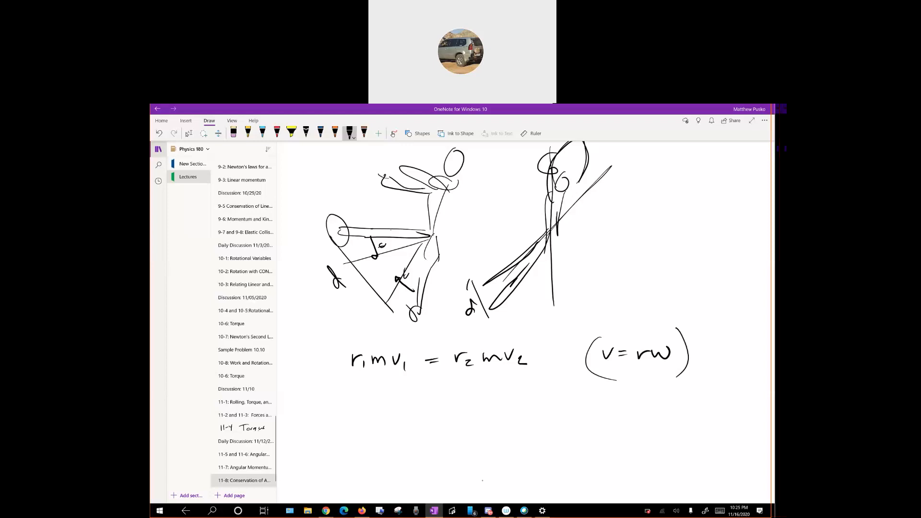
{"action": "left_click_drag", "start_coordinate": [379, 399], "coordinate": [379, 417]}
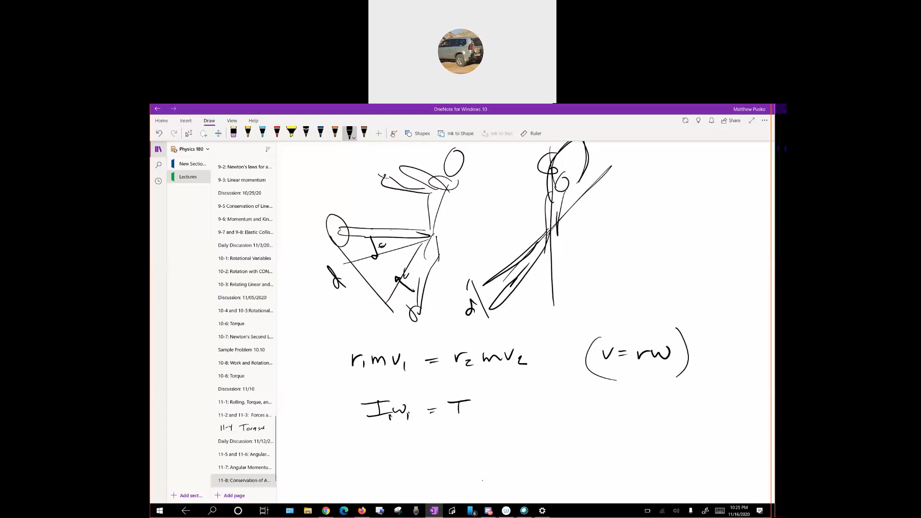
{"action": "left_click_drag", "start_coordinate": [464, 408], "coordinate": [505, 412]}
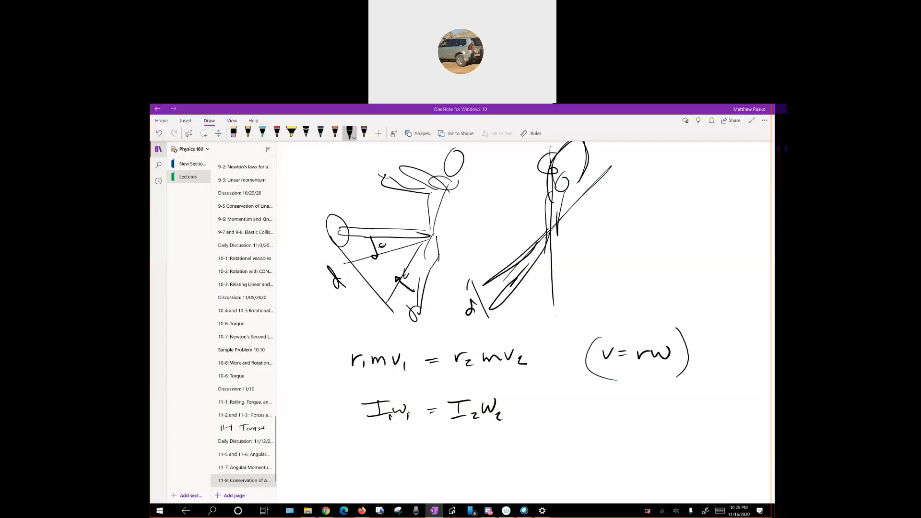
{"action": "left_click_drag", "start_coordinate": [346, 405], "coordinate": [541, 435]}
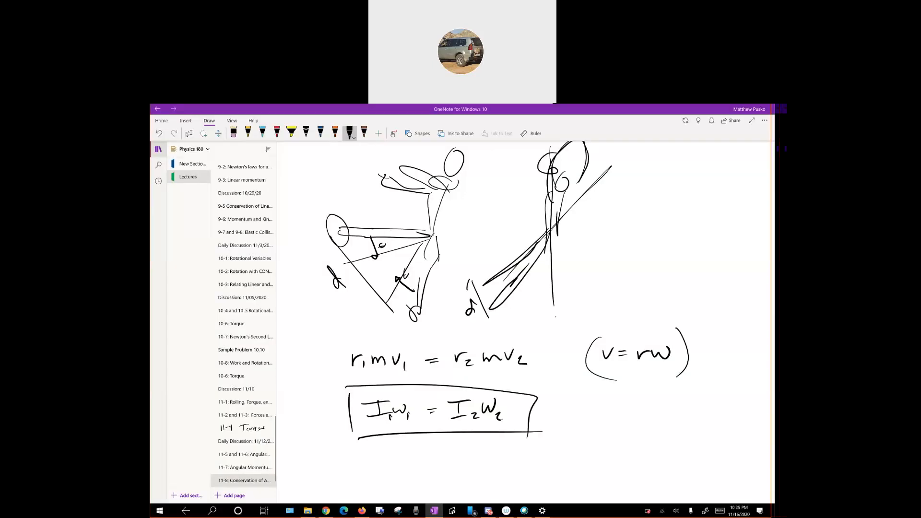